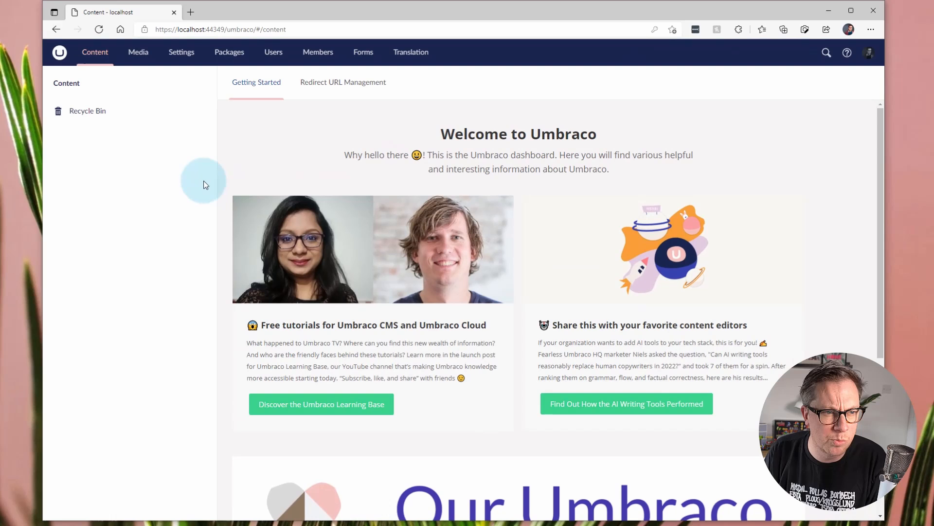
{"action": "mouse_move", "coordinate": [180, 106]}
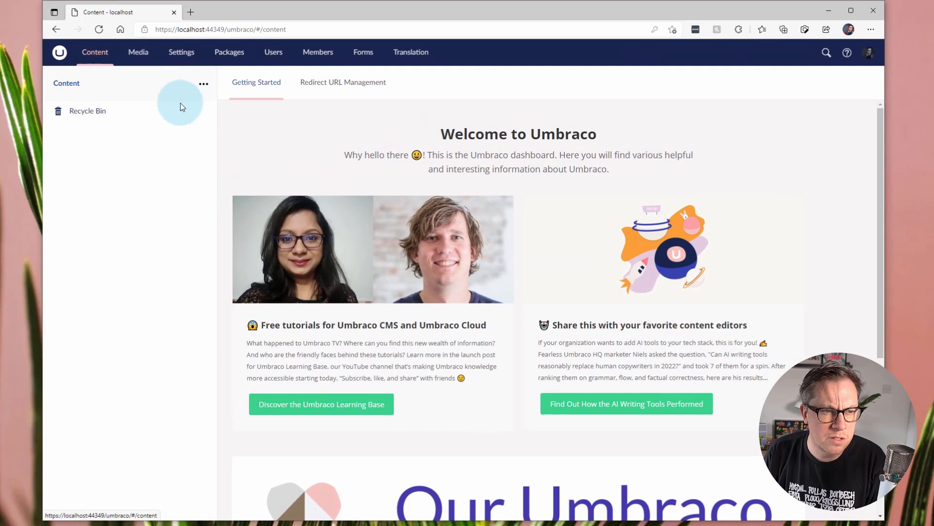
In Settings, create a document type with template named Home and add a Content tab.
{"action": "left_click", "coordinate": [181, 52]}
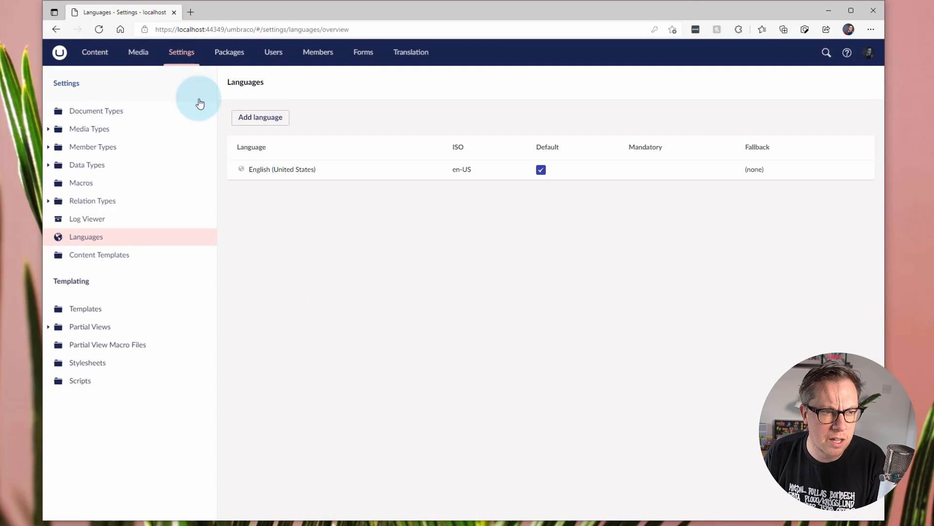
{"action": "left_click", "coordinate": [96, 110]}
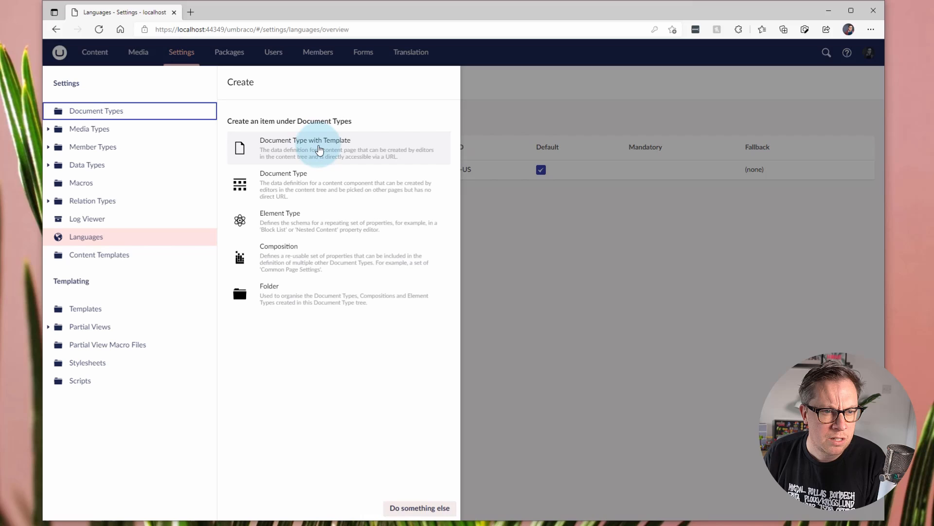
{"action": "left_click", "coordinate": [305, 148]}
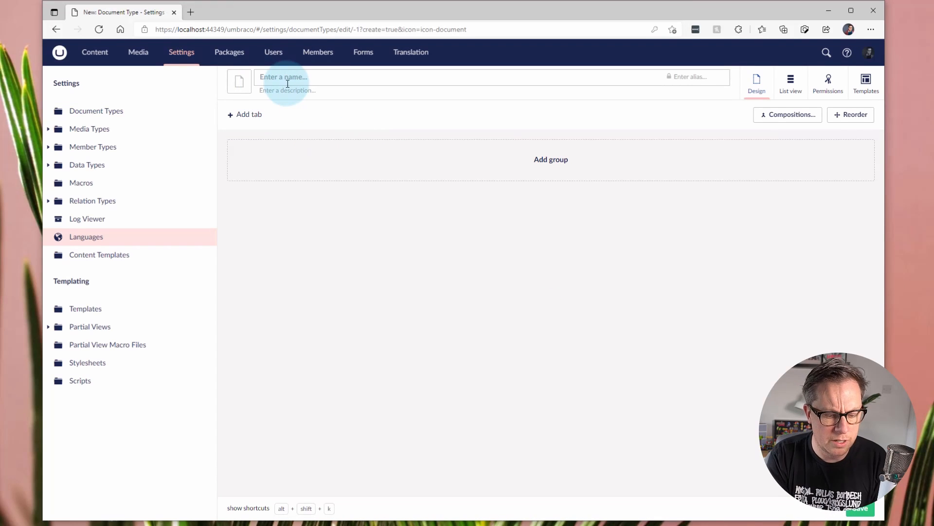
{"action": "type", "text": "Home"}
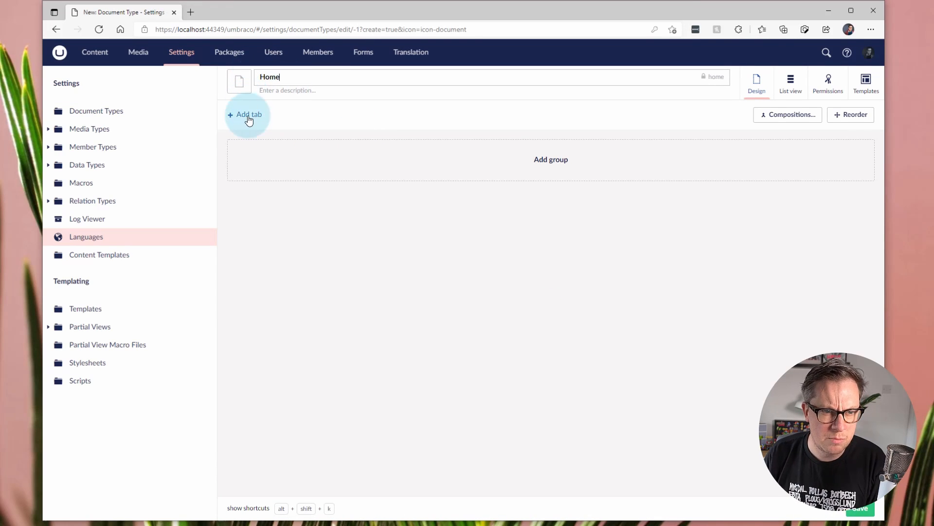
{"action": "left_click", "coordinate": [245, 114]}
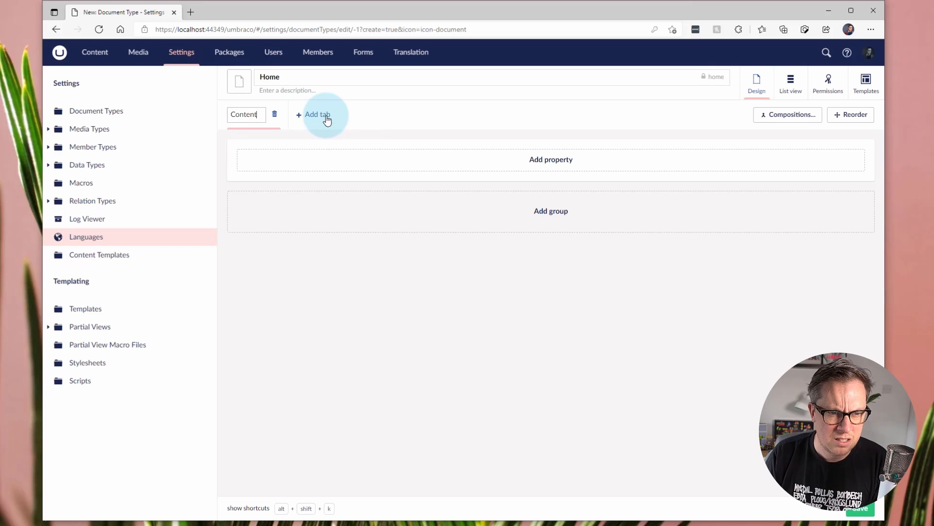
Add a Header Textstring property described as the header text for the page.
{"action": "left_click", "coordinate": [550, 159]}
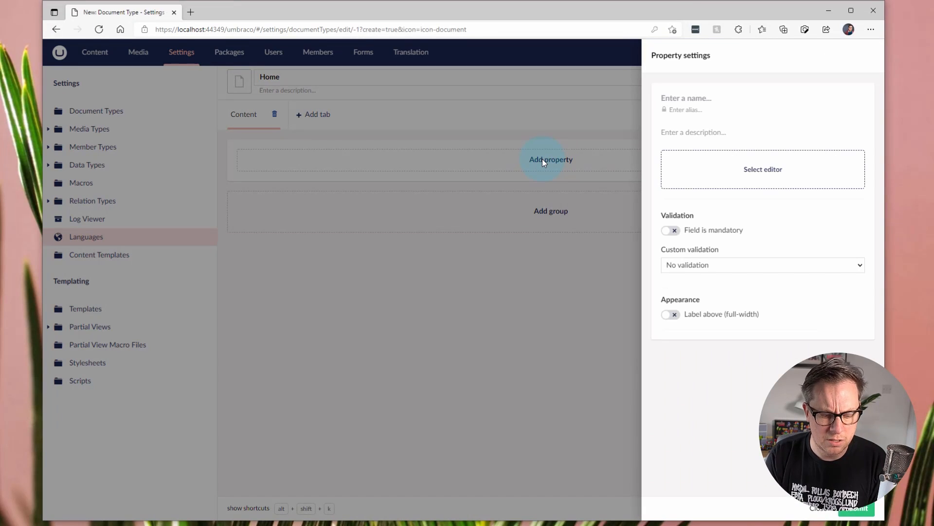
{"action": "left_click", "coordinate": [762, 169]}
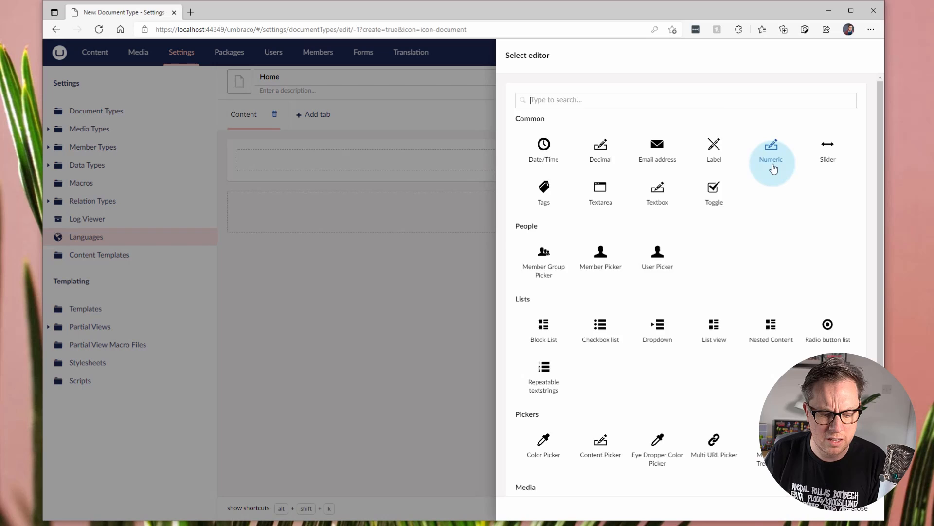
{"action": "type", "text": "text"}
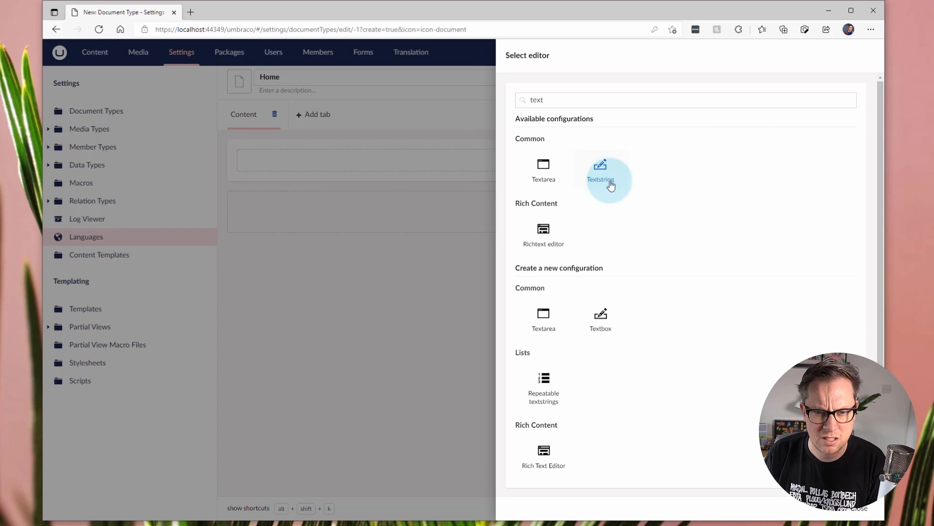
{"action": "left_click", "coordinate": [600, 173]}
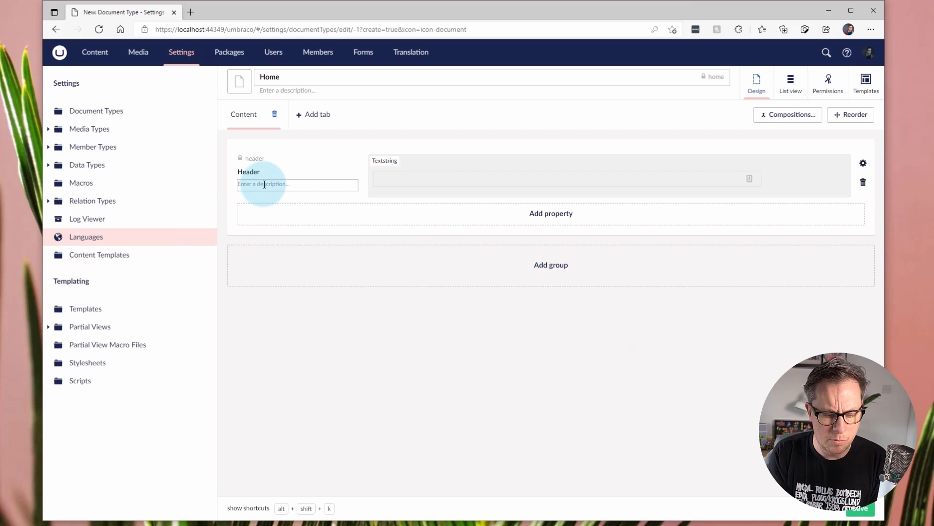
{"action": "type", "text": "This is"}
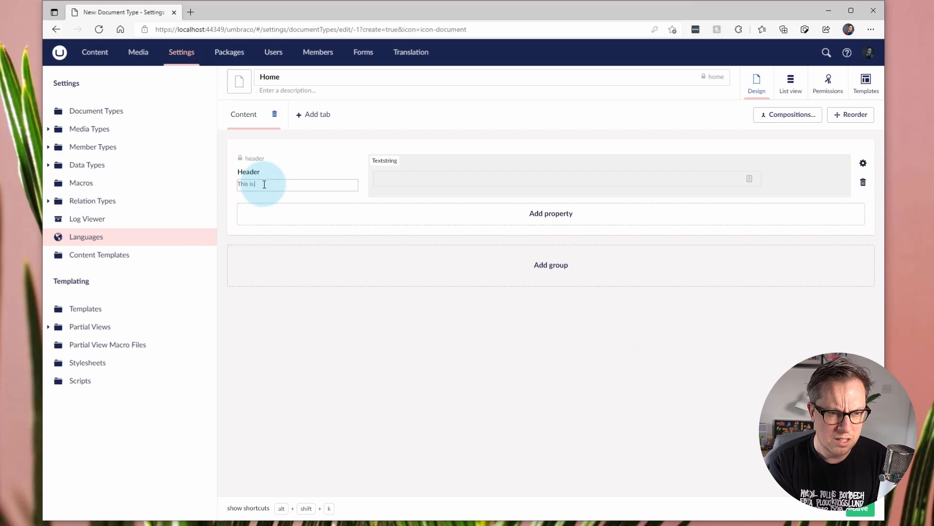
{"action": "type", "text": "the header t"}
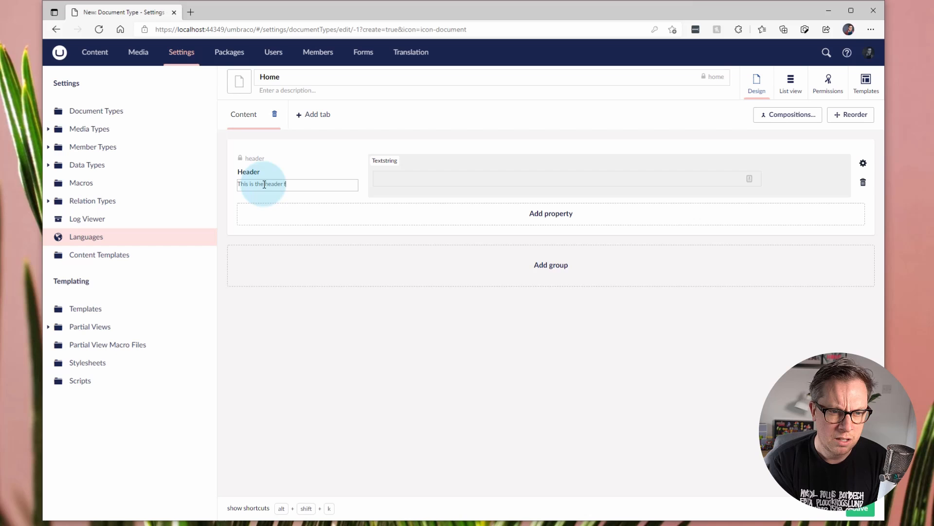
{"action": "type", "text": "or the page"}
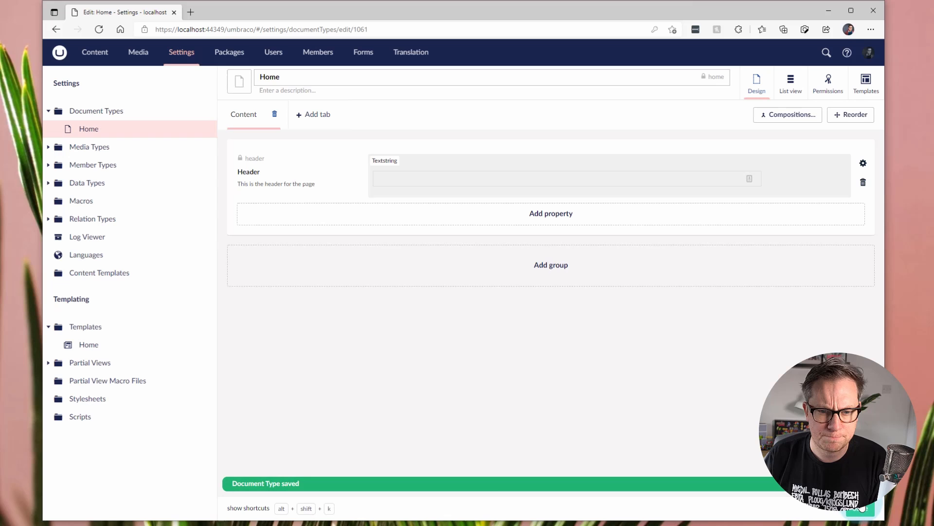
{"action": "mouse_move", "coordinate": [273, 52]}
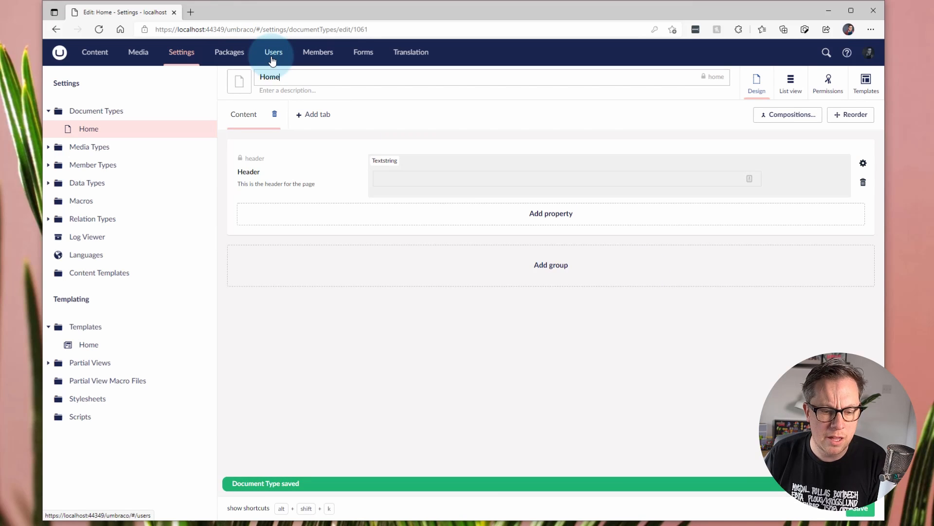
Set the Someone Else user's back office language to Danish (Denmark) and save.
{"action": "left_click", "coordinate": [273, 52]}
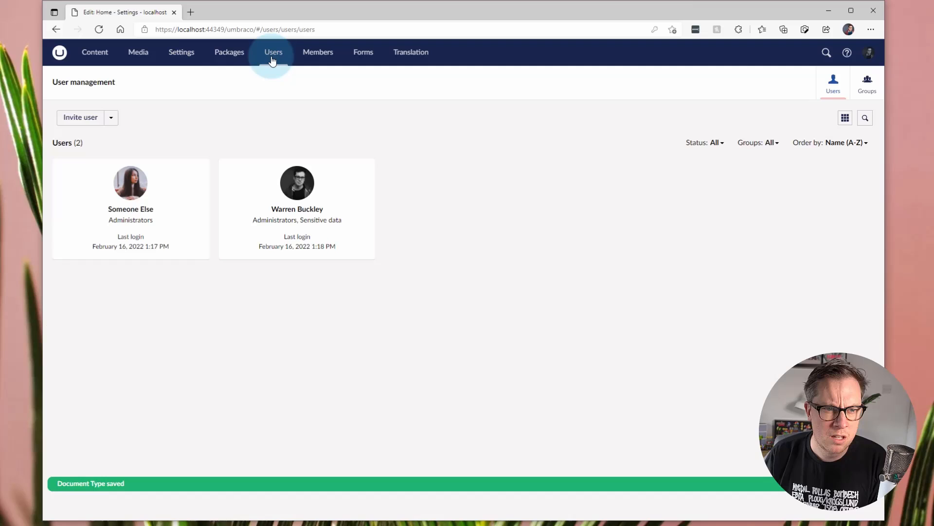
{"action": "left_click", "coordinate": [130, 197]}
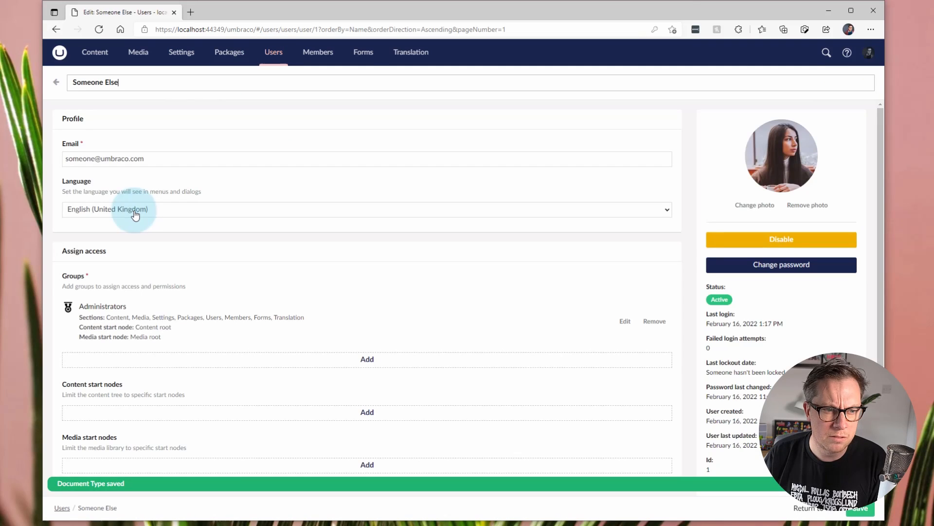
{"action": "mouse_move", "coordinate": [149, 216]}
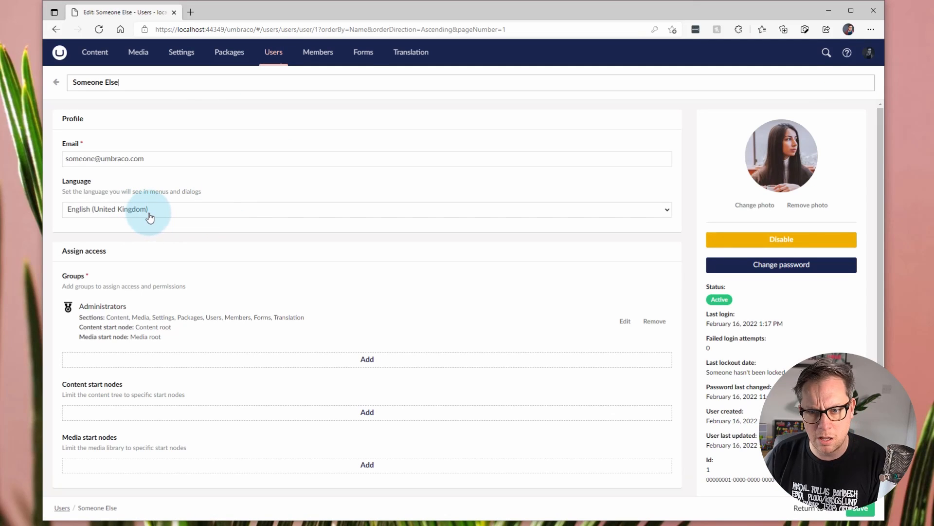
{"action": "left_click", "coordinate": [365, 209]}
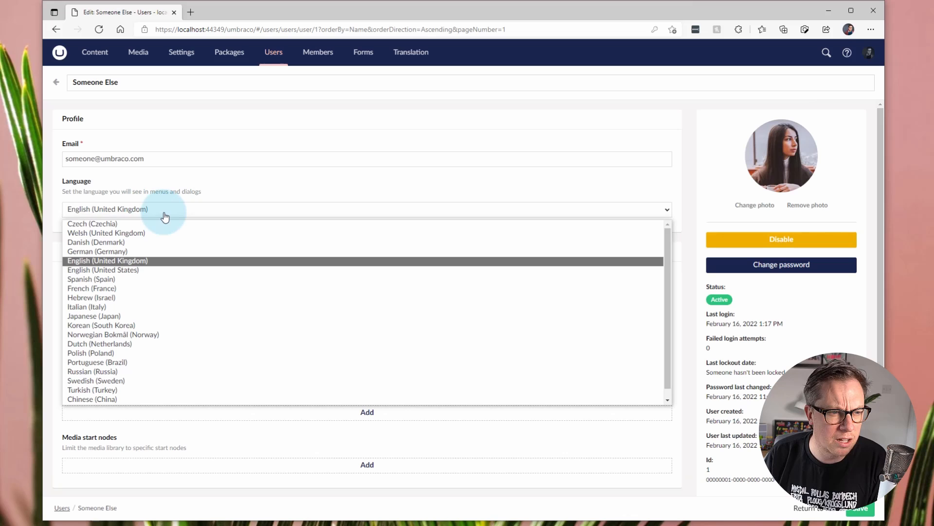
{"action": "mouse_move", "coordinate": [141, 242]}
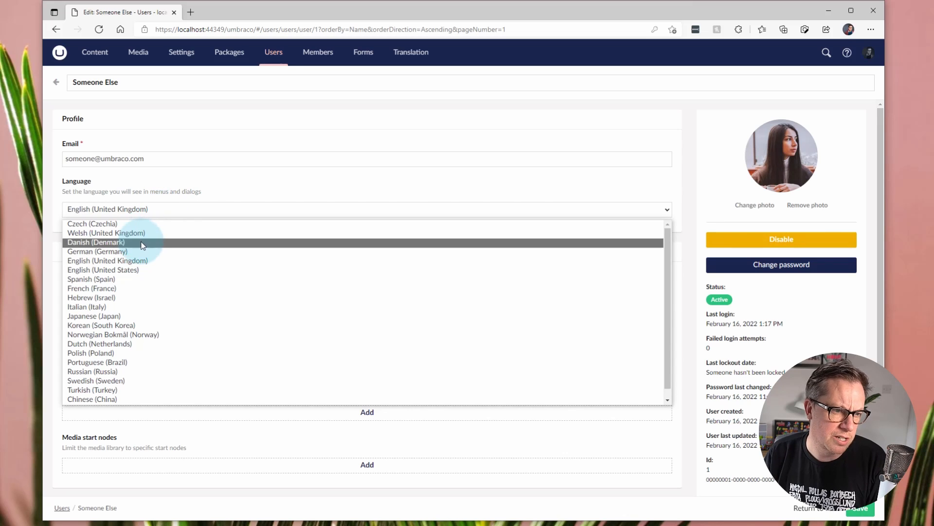
{"action": "left_click", "coordinate": [96, 242]}
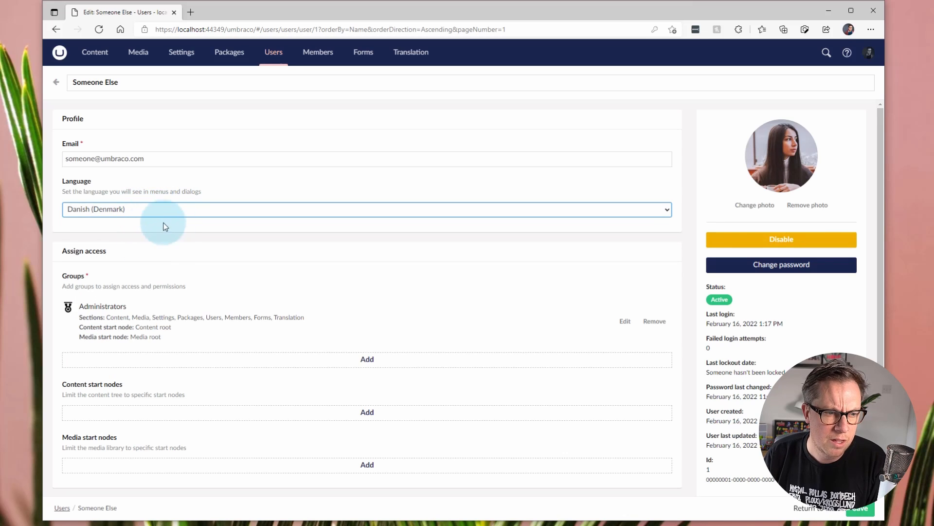
{"action": "mouse_move", "coordinate": [858, 515]}
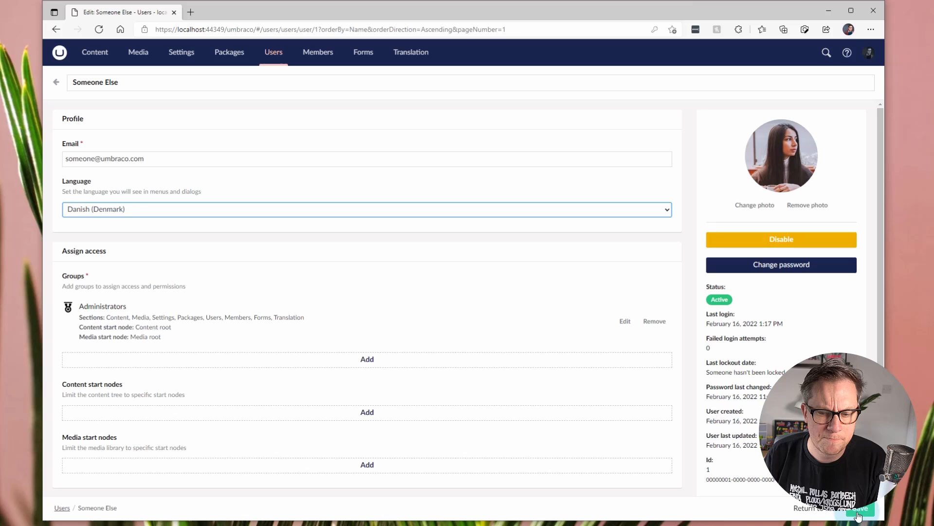
{"action": "left_click", "coordinate": [852, 510]}
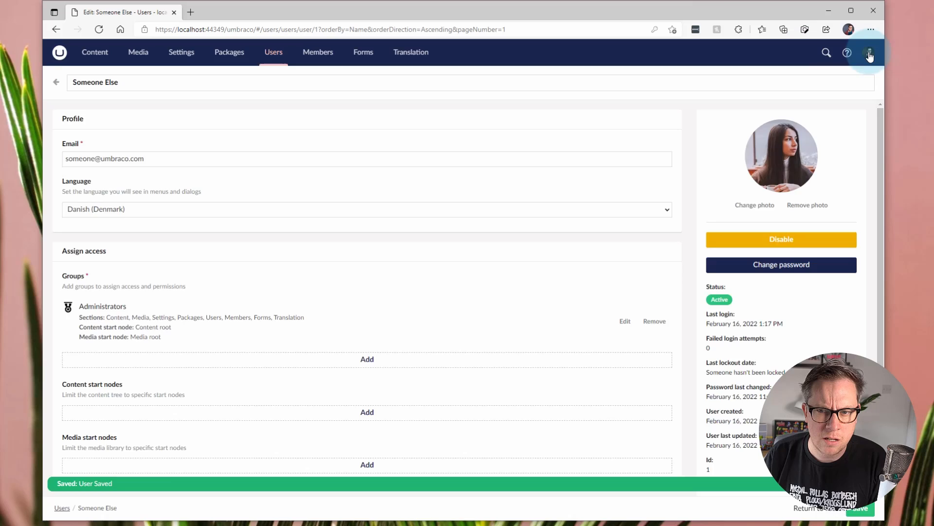
Log out and log back in as the Someone Else user with the saved email.
{"action": "left_click", "coordinate": [868, 53]}
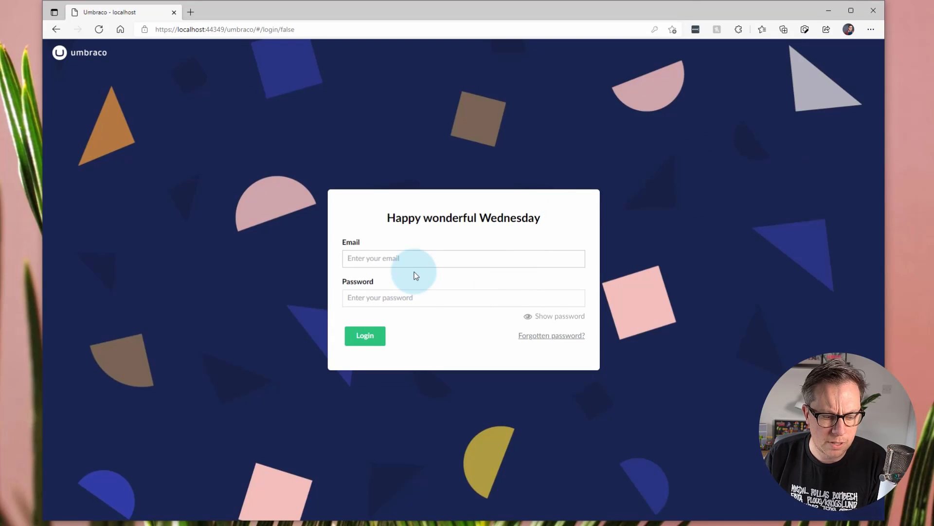
{"action": "type", "text": "some"}
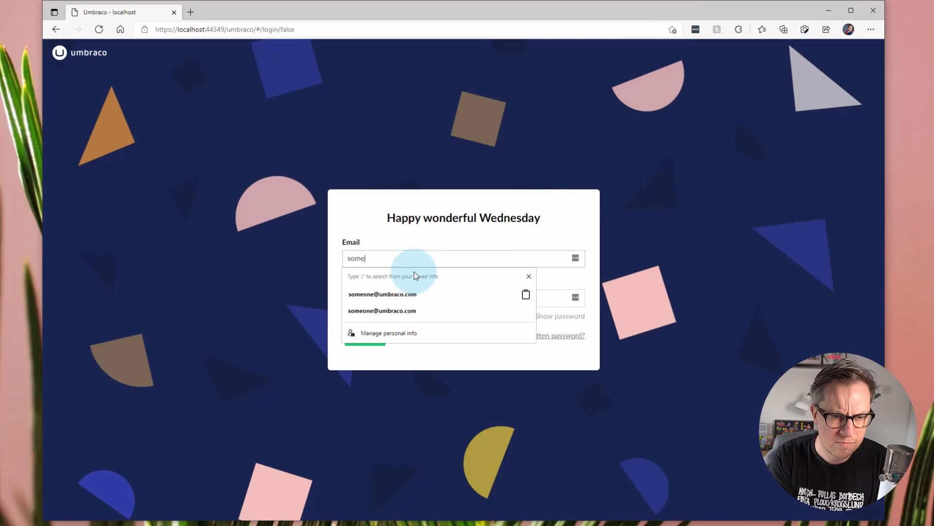
{"action": "left_click", "coordinate": [382, 294]}
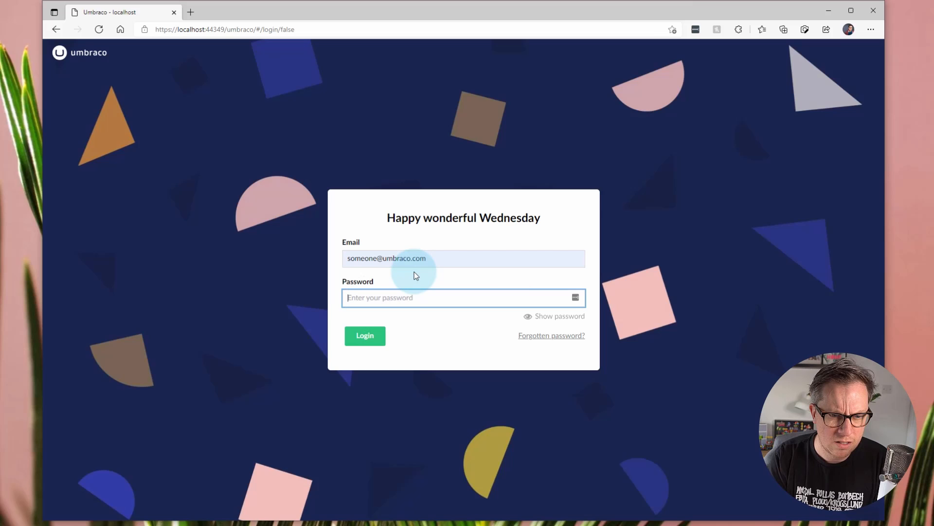
{"action": "type", "text": "password"}
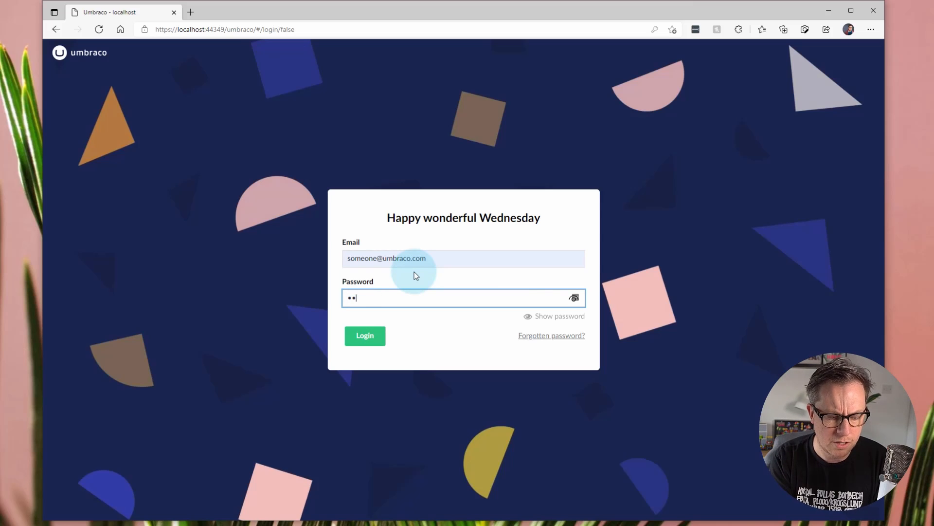
{"action": "left_click", "coordinate": [365, 334]}
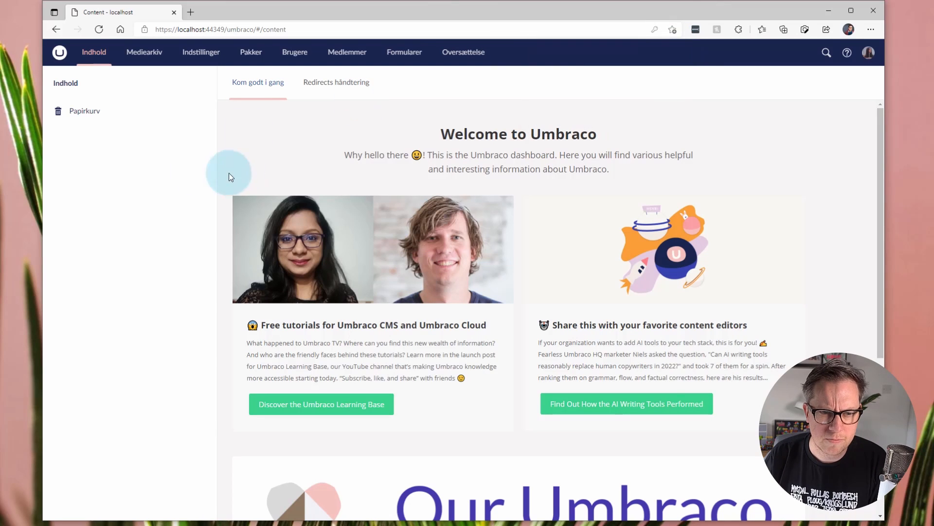
Browse the recycle bin, content root actions and the Settings templates folder.
{"action": "left_click", "coordinate": [84, 111]}
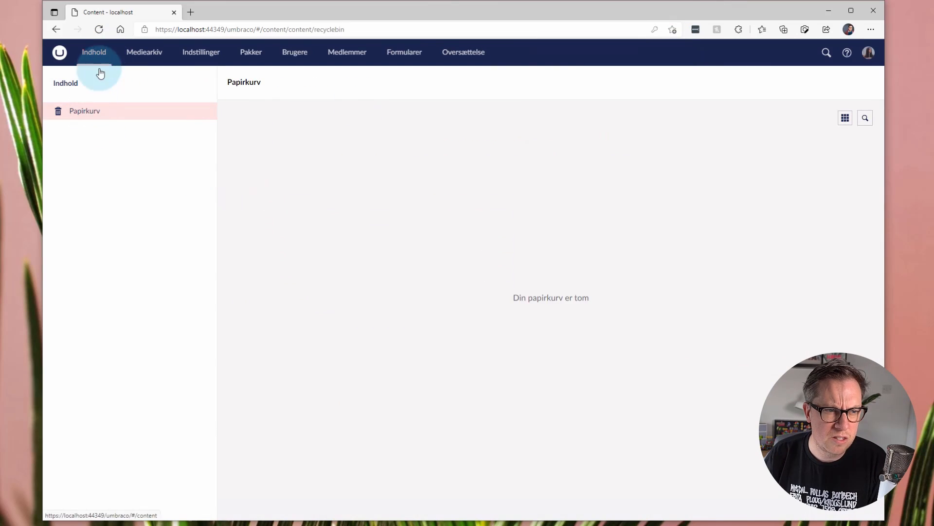
{"action": "left_click", "coordinate": [93, 52]}
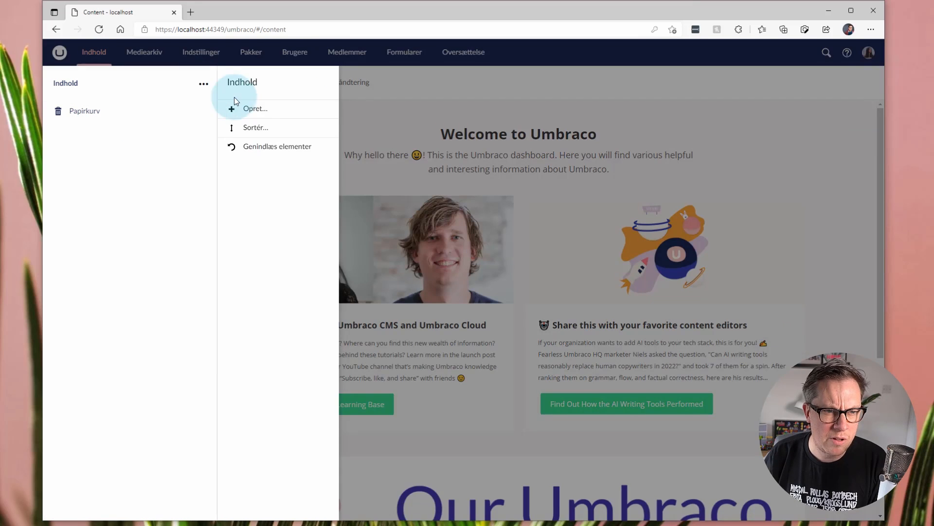
{"action": "left_click", "coordinate": [255, 108]}
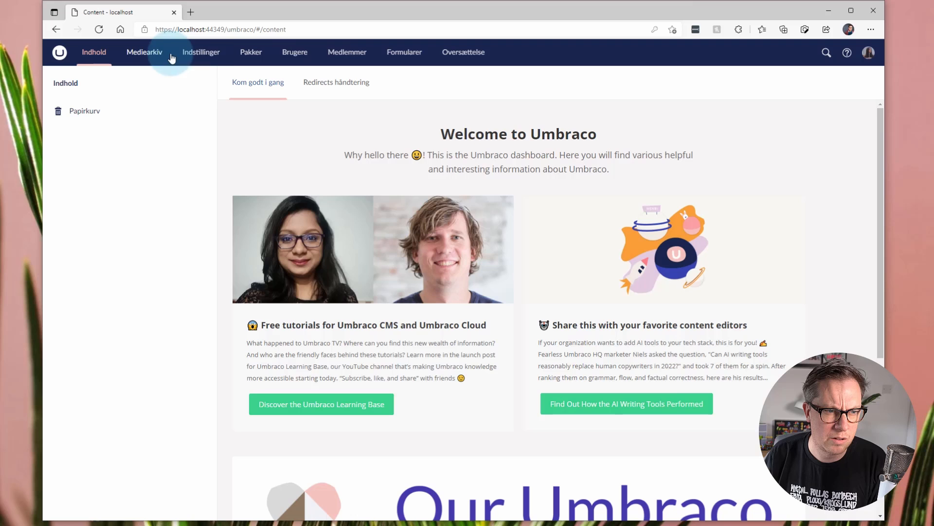
{"action": "left_click", "coordinate": [201, 52]}
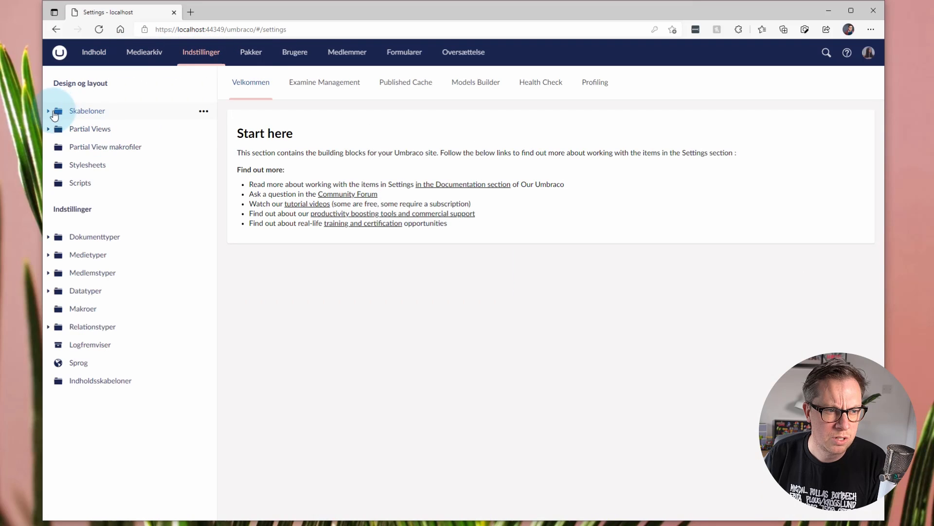
{"action": "left_click", "coordinate": [48, 110]}
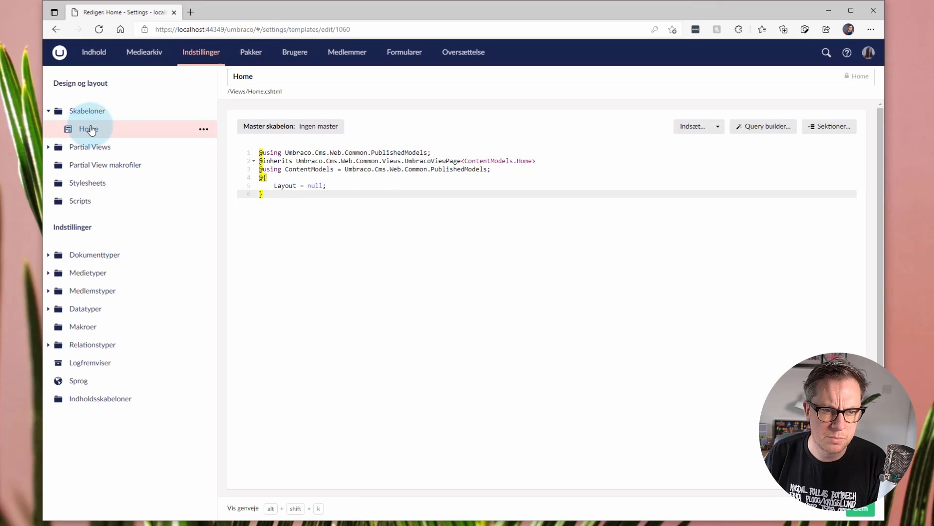
{"action": "mouse_move", "coordinate": [52, 115]}
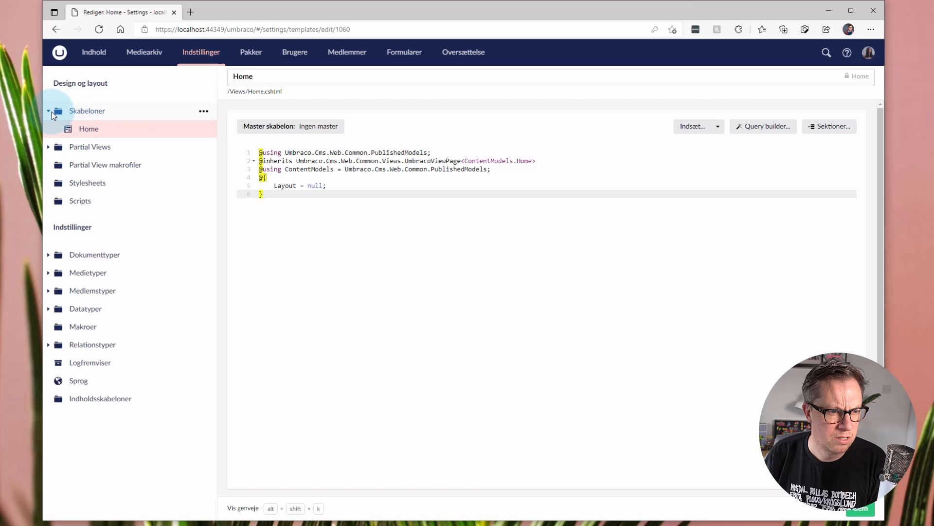
{"action": "left_click", "coordinate": [48, 111]}
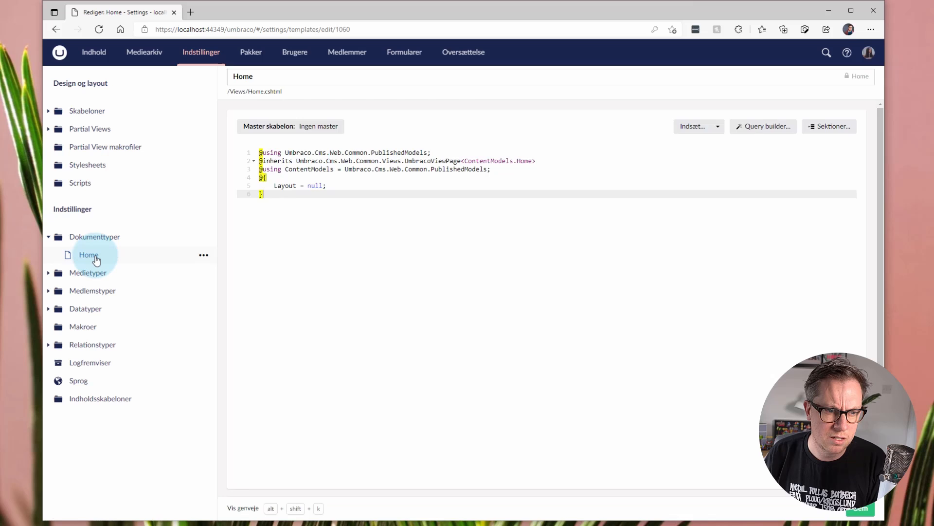
Allow the Home document type at root level ('Tillad på rodniveau') and return to Indhold.
{"action": "left_click", "coordinate": [88, 254]}
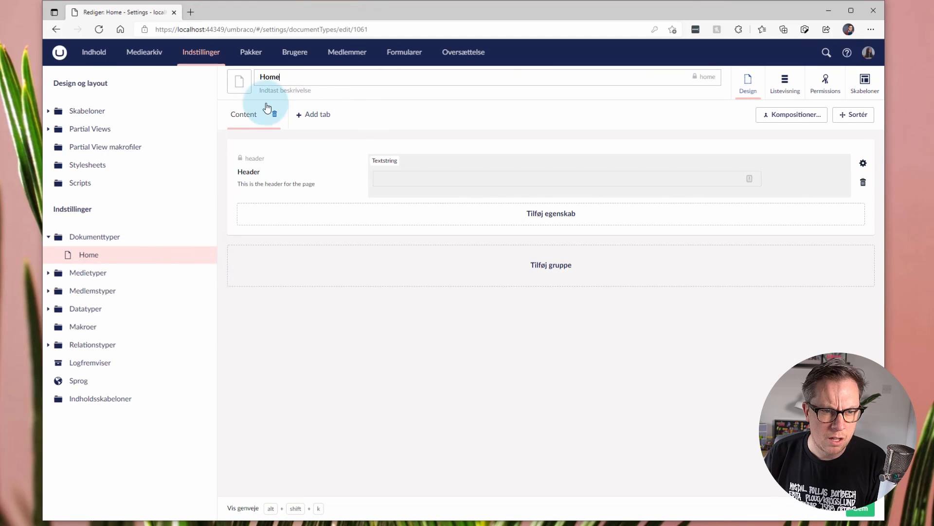
{"action": "left_click", "coordinate": [825, 82]}
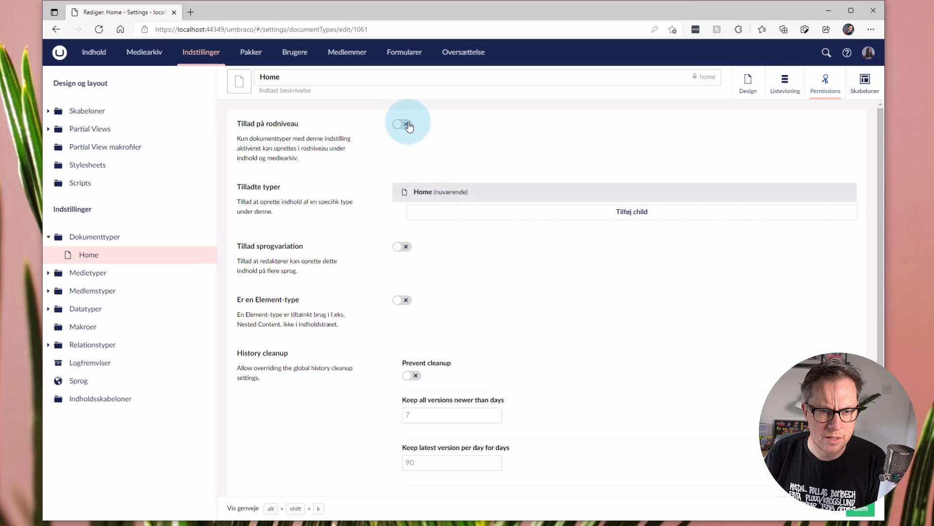
{"action": "left_click", "coordinate": [403, 124]}
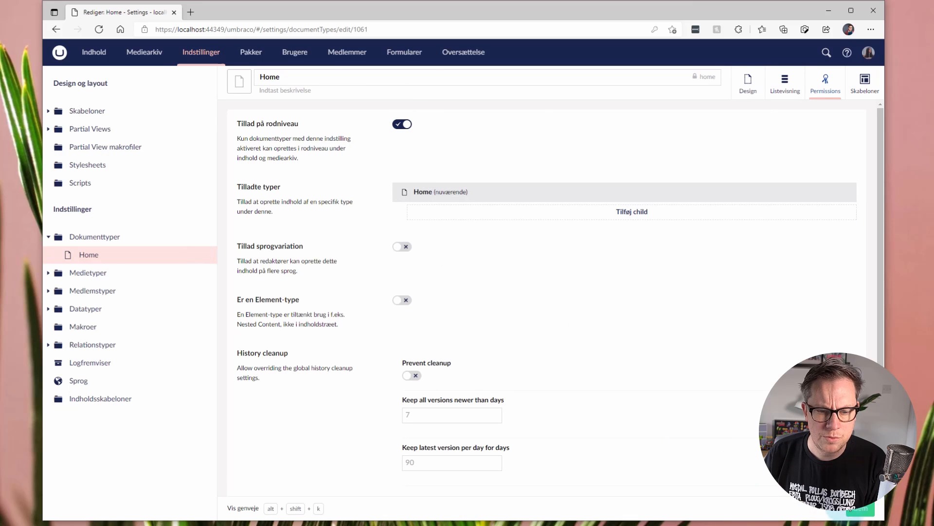
{"action": "left_click", "coordinate": [93, 52]}
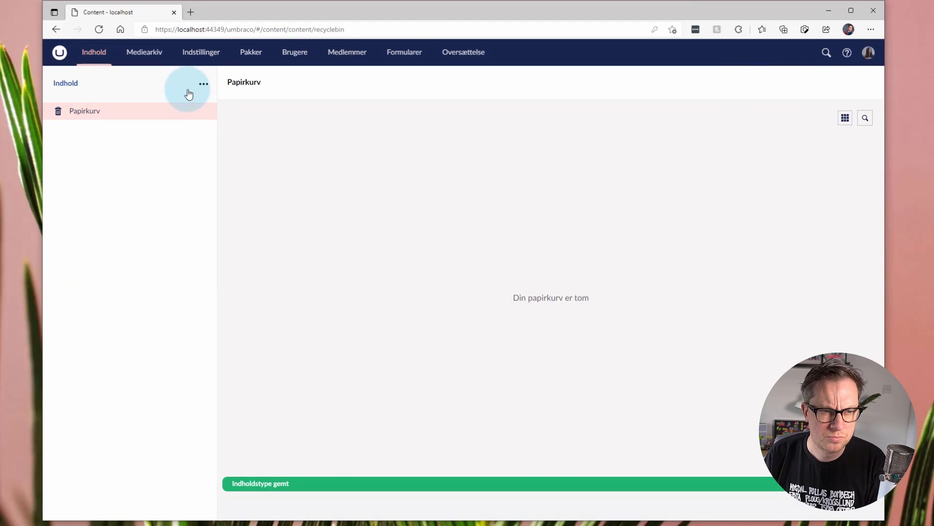
Create a new Home page under the Indhold content root.
{"action": "left_click", "coordinate": [204, 83]}
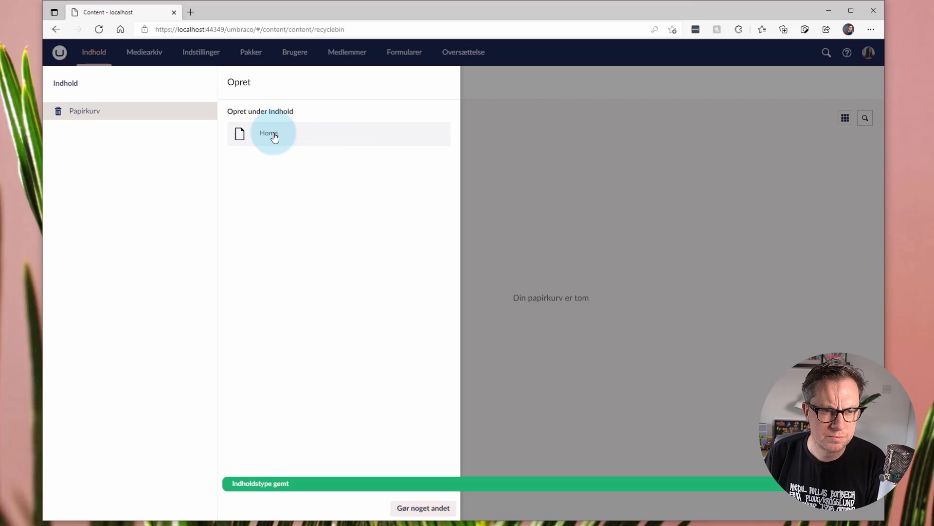
{"action": "left_click", "coordinate": [269, 133]}
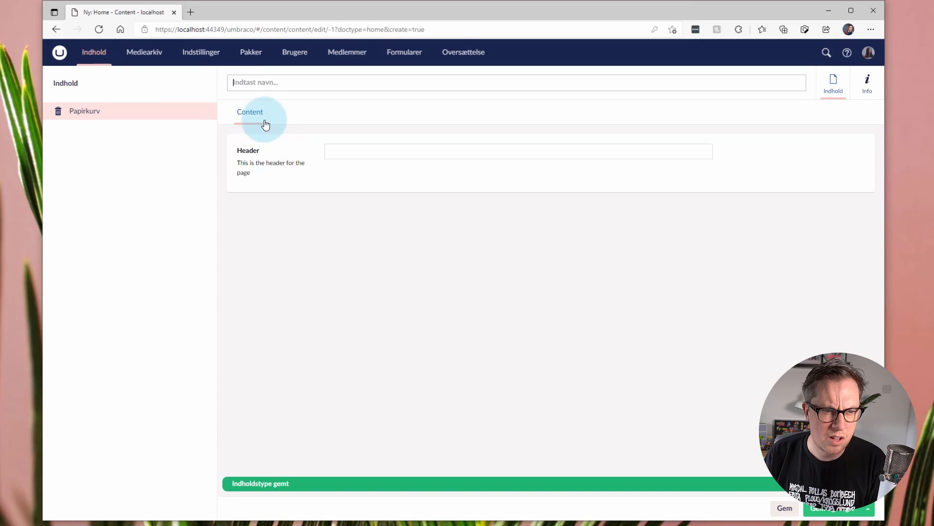
{"action": "mouse_move", "coordinate": [255, 156]}
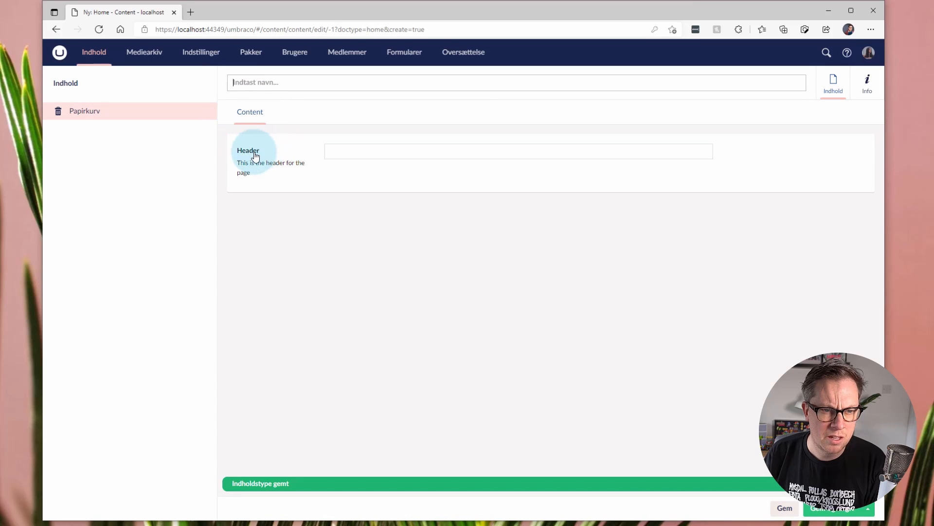
{"action": "mouse_move", "coordinate": [271, 165]}
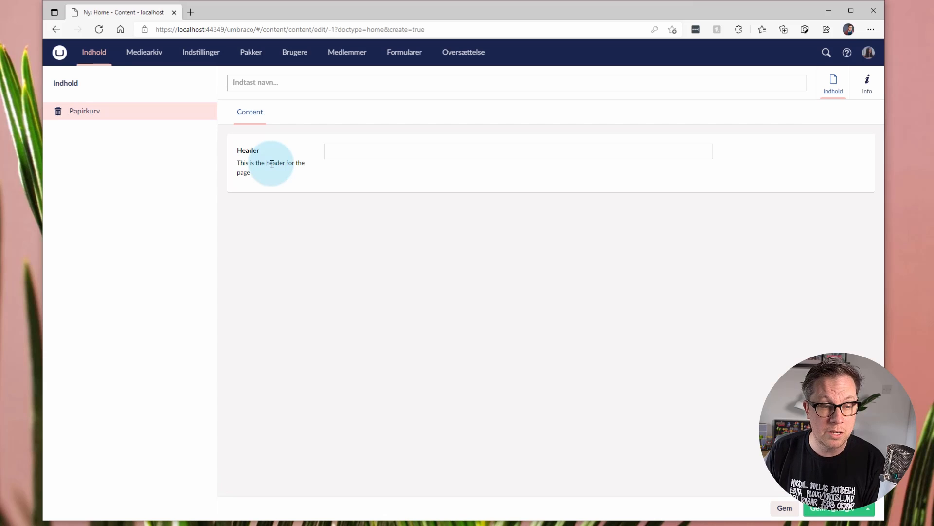
{"action": "mouse_move", "coordinate": [263, 188]}
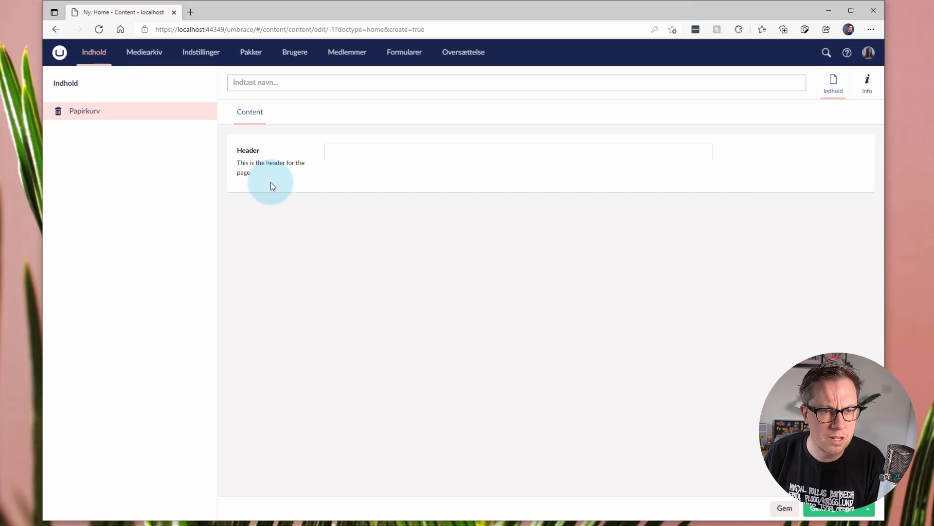
Log out and fill the login form with the administrator's saved email.
{"action": "left_click", "coordinate": [868, 52]}
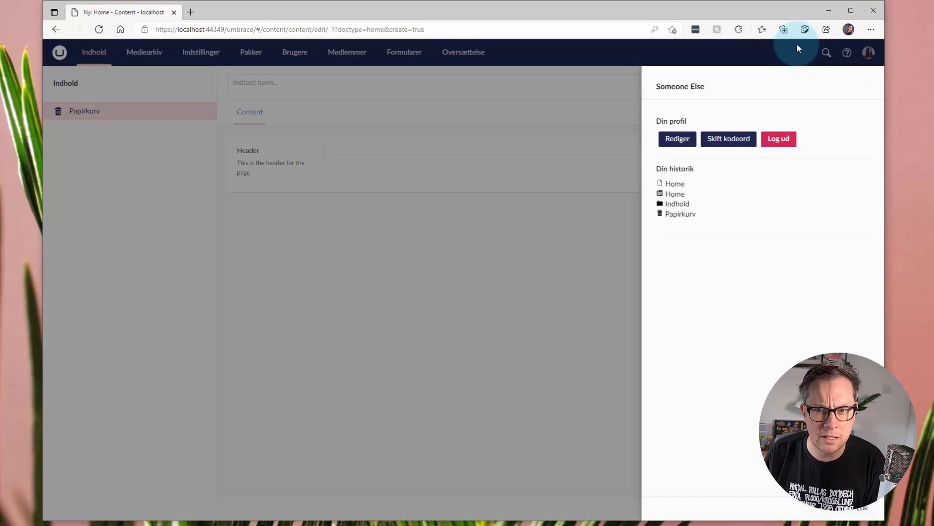
{"action": "left_click", "coordinate": [778, 138]}
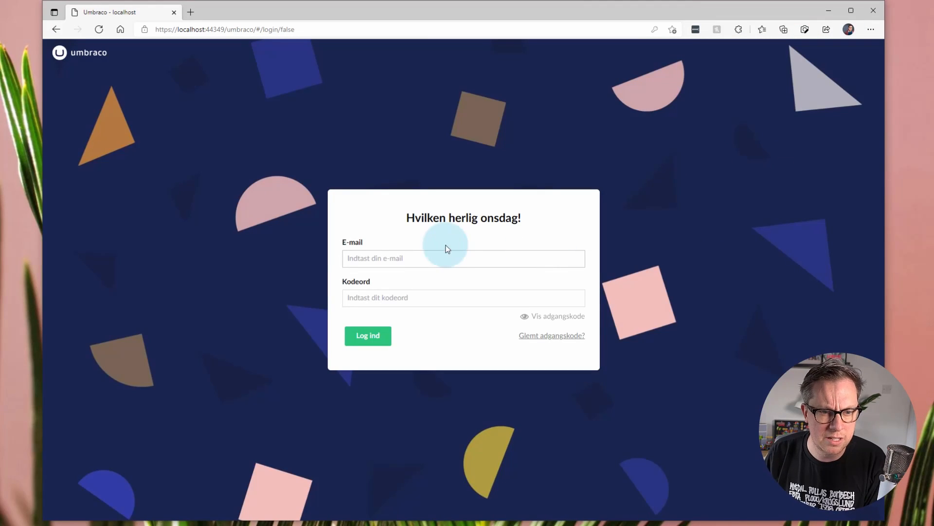
{"action": "type", "text": "warre"}
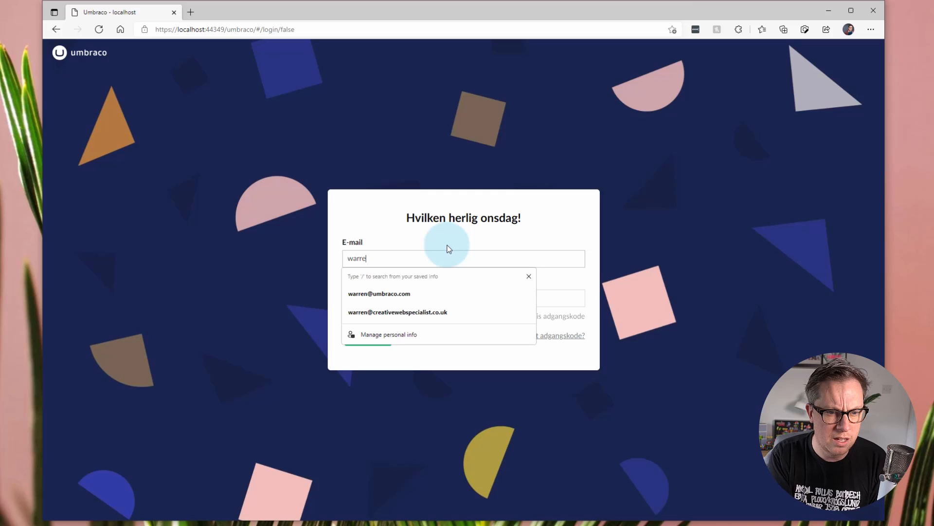
{"action": "left_click", "coordinate": [379, 293]}
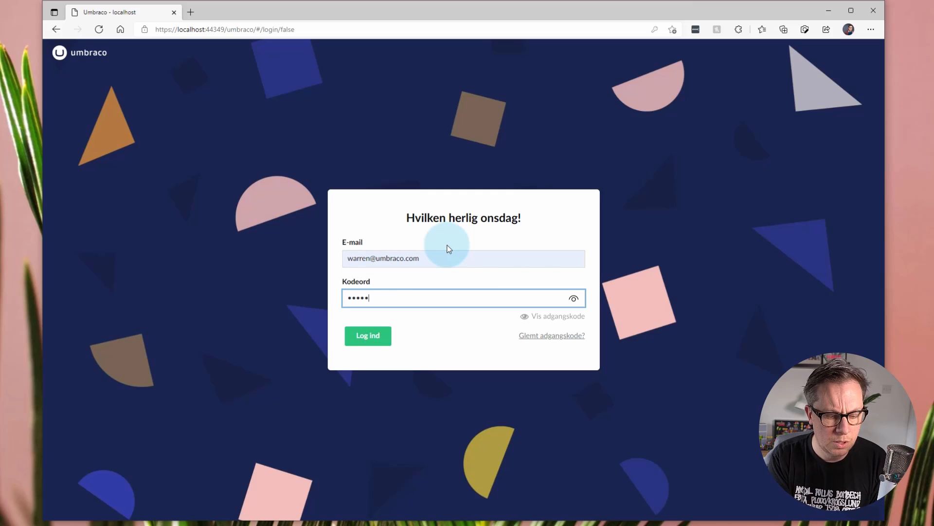
Sign in and add Danish as a new site language in Settings > Languages.
{"action": "left_click", "coordinate": [368, 335]}
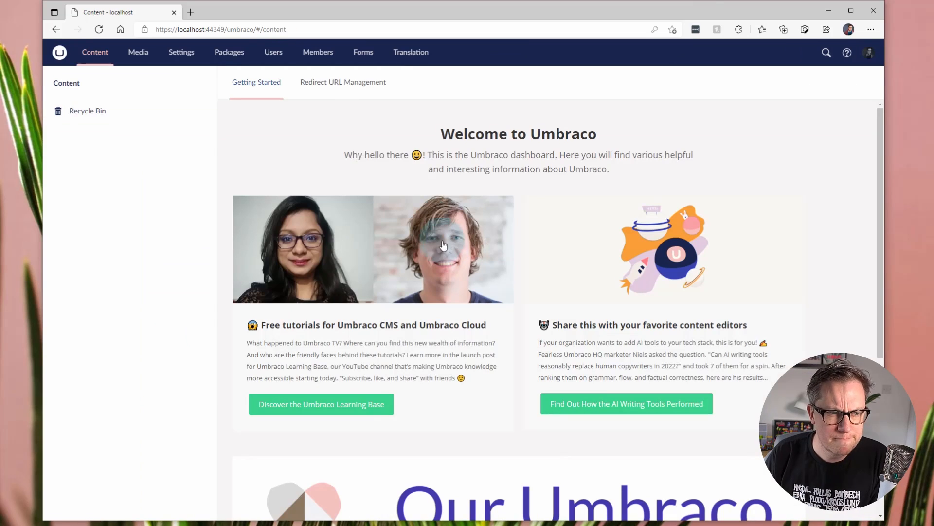
{"action": "left_click", "coordinate": [181, 52]}
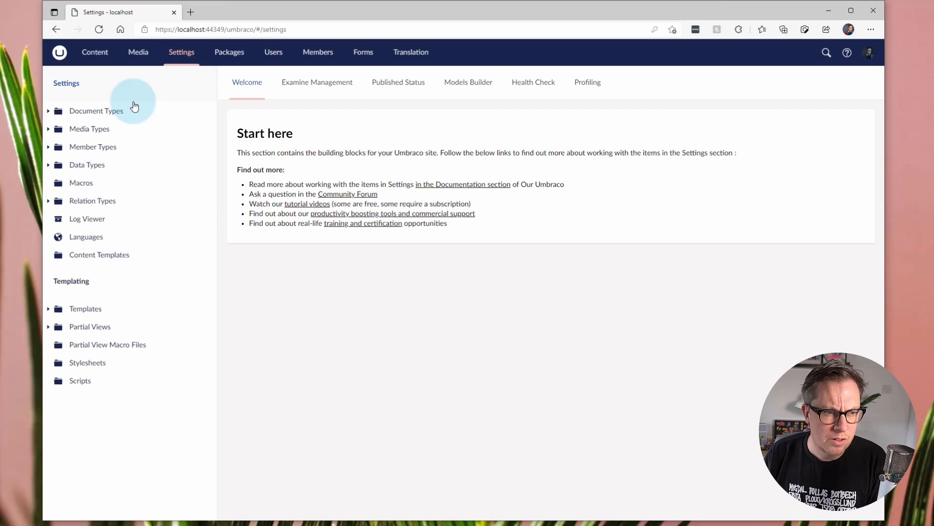
{"action": "left_click", "coordinate": [86, 236]}
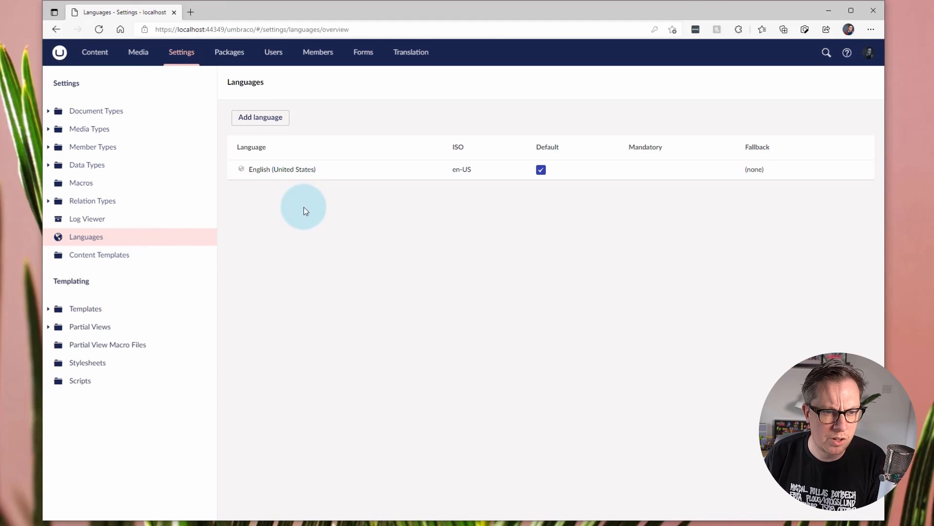
{"action": "left_click", "coordinate": [260, 117]}
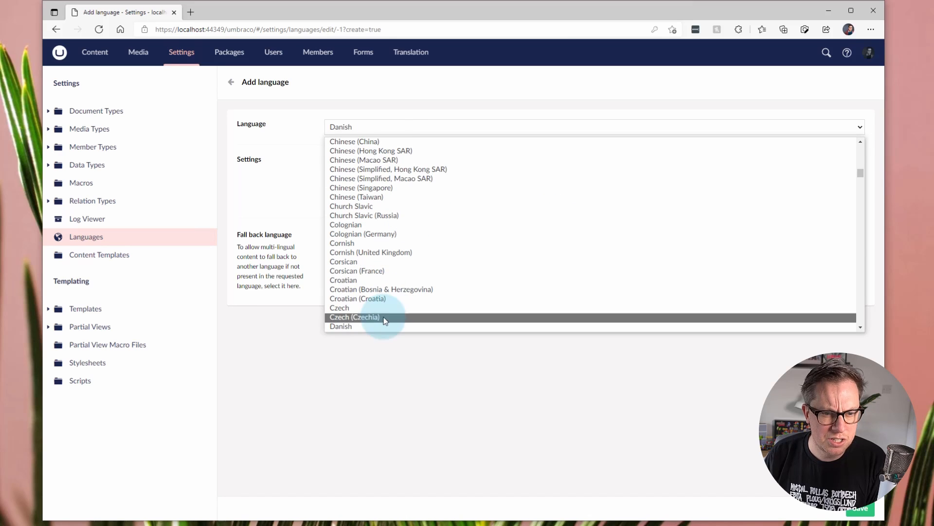
{"action": "left_click", "coordinate": [341, 326]}
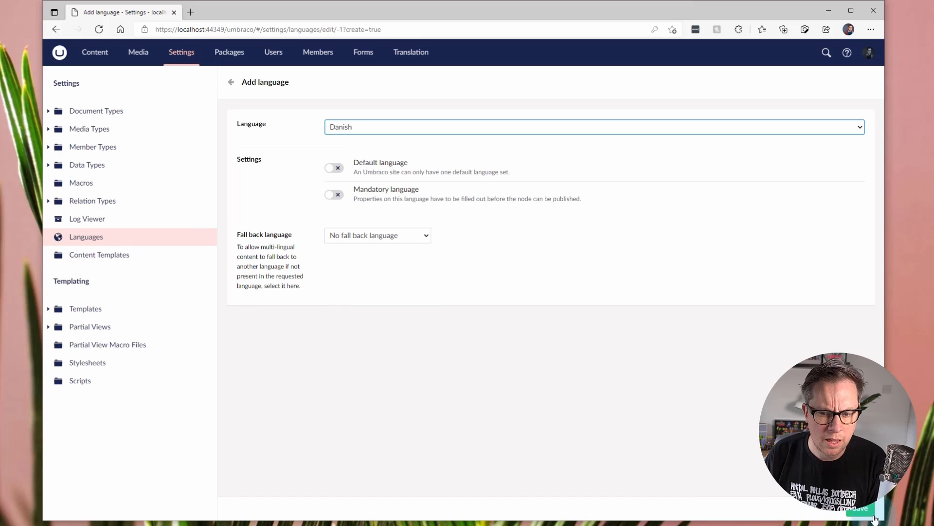
{"action": "left_click", "coordinate": [858, 507]}
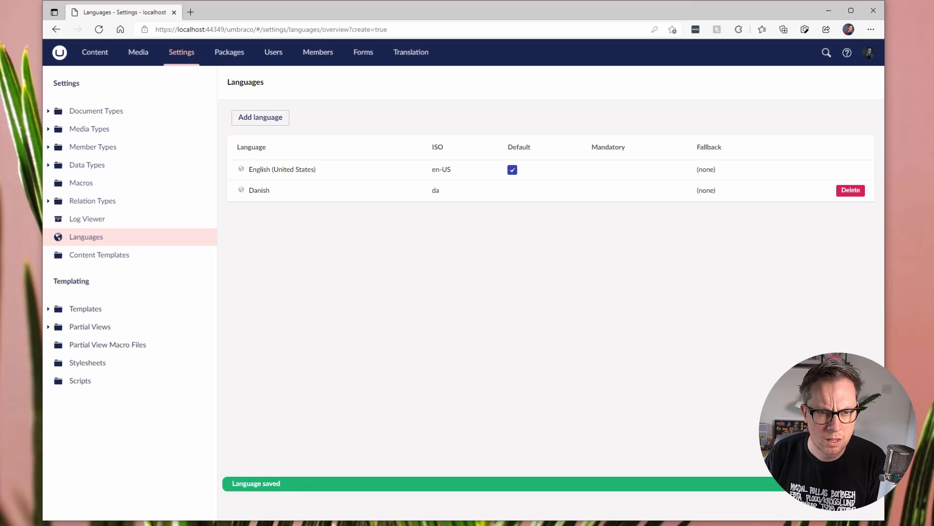
Create a Header dictionary item with Danish 'Header DK' and English 'Header EN' values.
{"action": "left_click", "coordinate": [409, 52]}
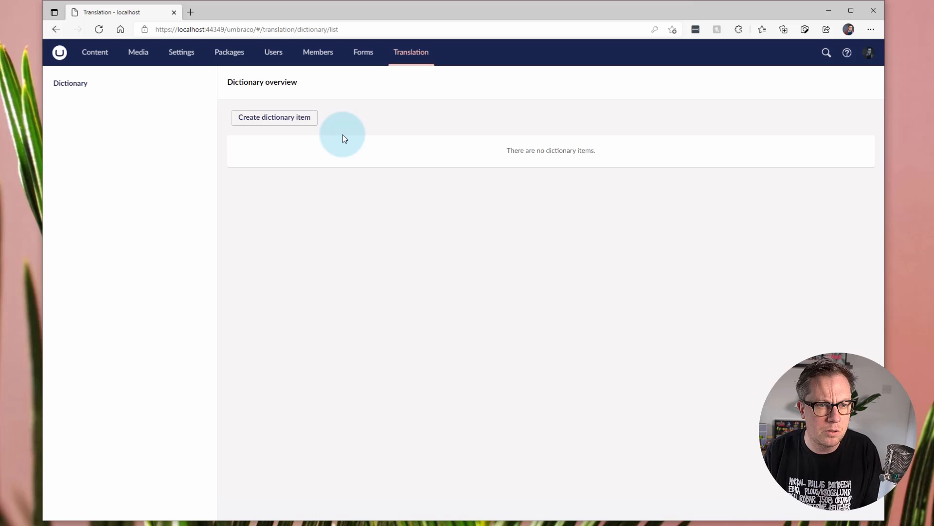
{"action": "mouse_move", "coordinate": [274, 117]}
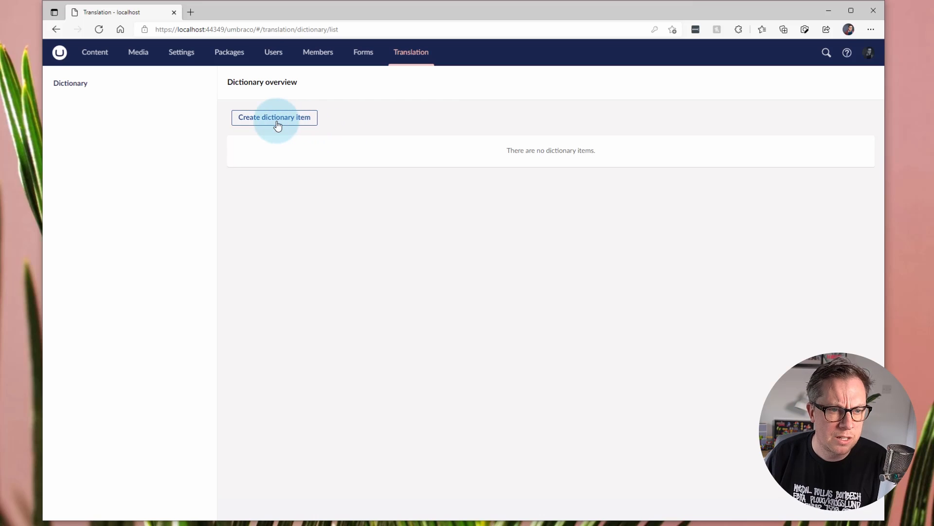
{"action": "left_click", "coordinate": [274, 117]}
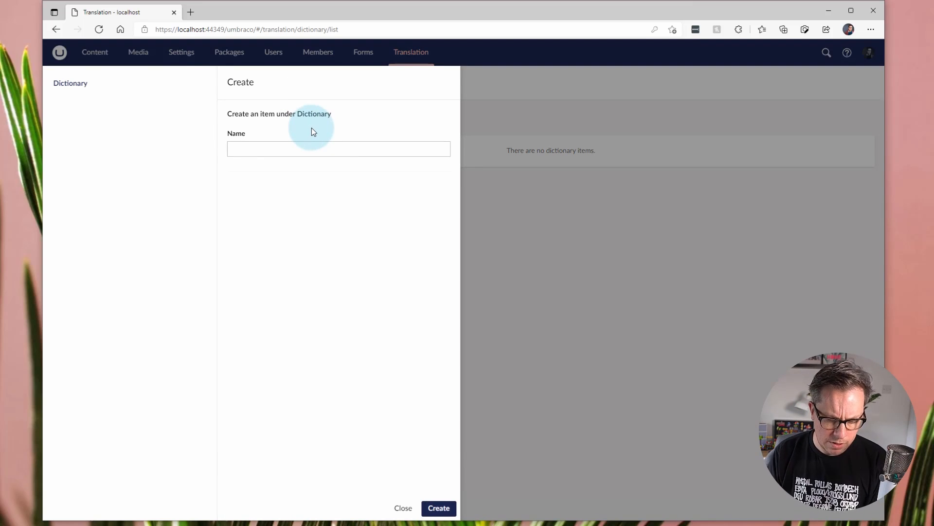
{"action": "type", "text": "Header"}
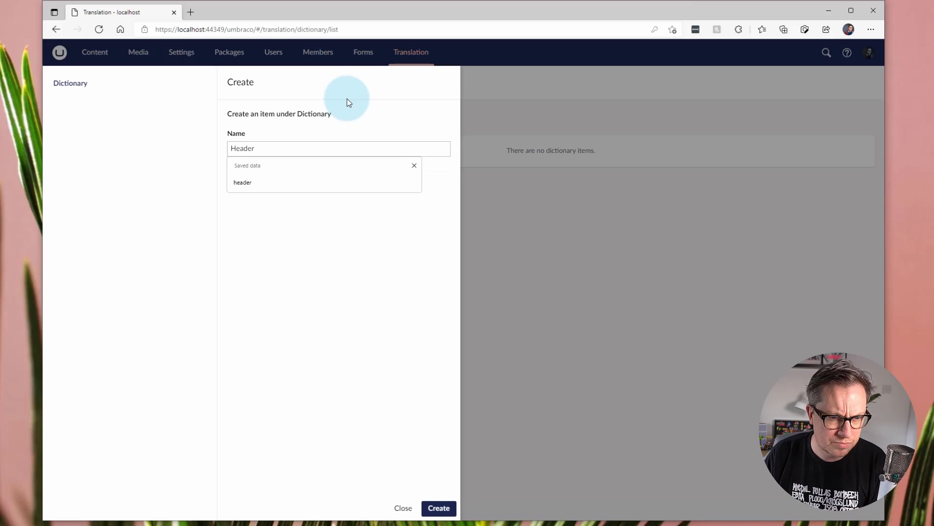
{"action": "left_click", "coordinate": [438, 507]}
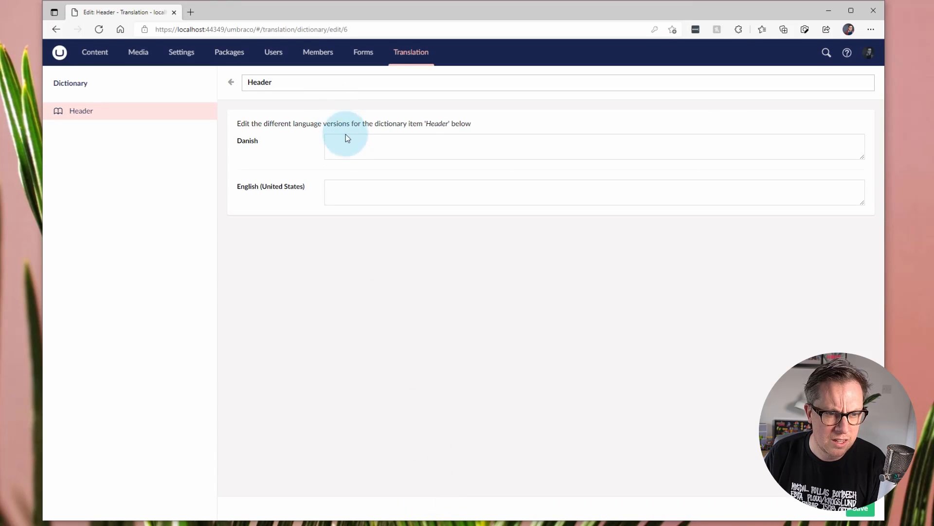
{"action": "type", "text": "HeaderDK"}
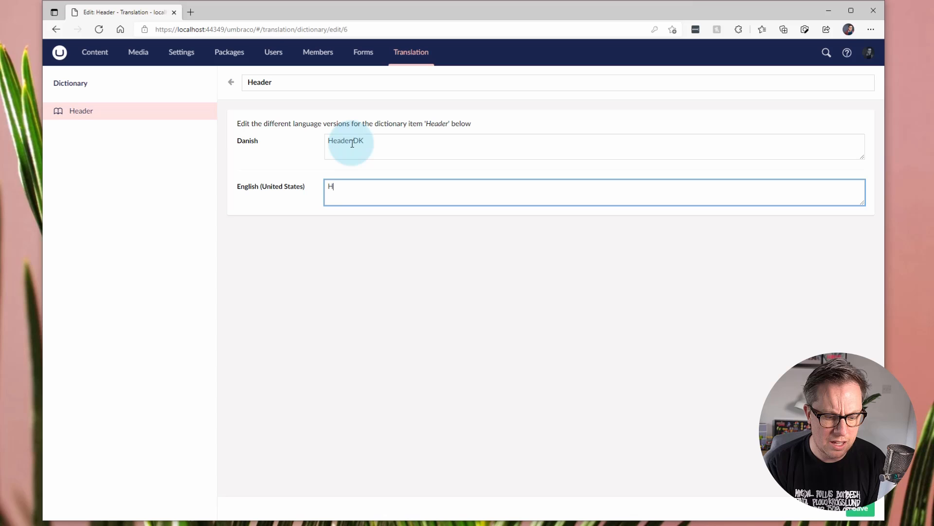
{"action": "type", "text": "eader EN"}
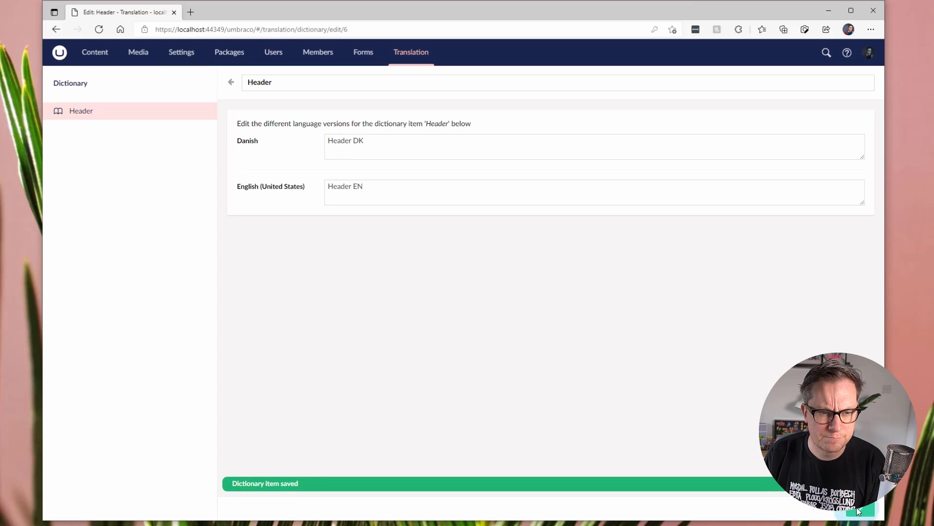
{"action": "mouse_move", "coordinate": [213, 216]}
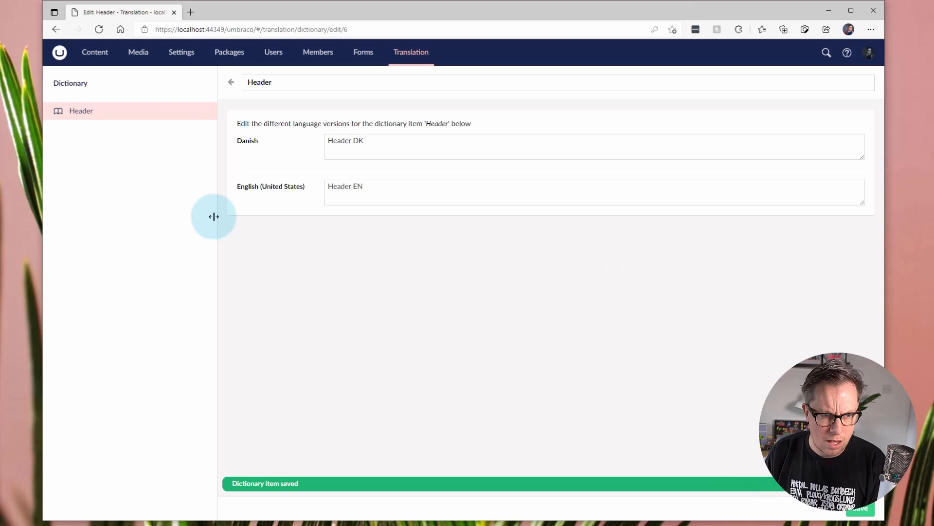
Create the HeaderDesc dictionary item with Danish description 'I am the header description in **Danish**'.
{"action": "left_click", "coordinate": [204, 84]}
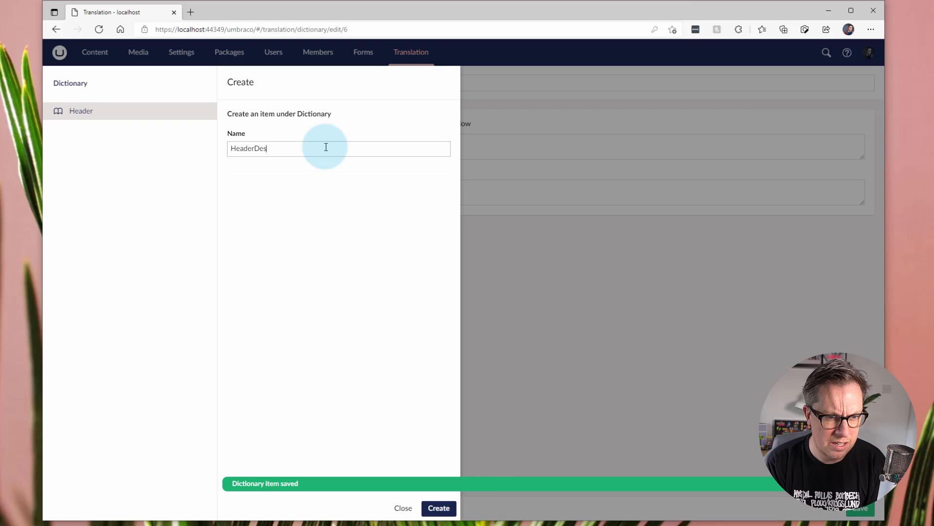
{"action": "left_click", "coordinate": [438, 507]}
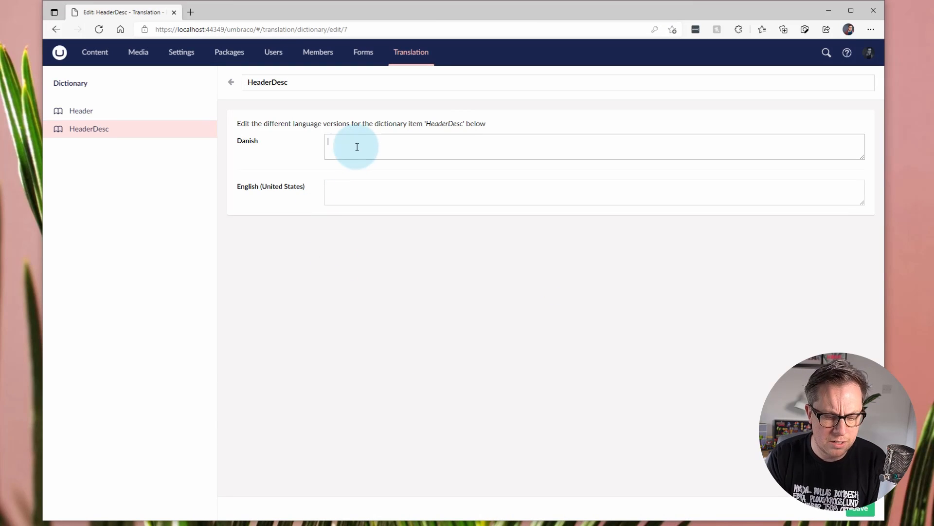
{"action": "type", "text": "I am the he"}
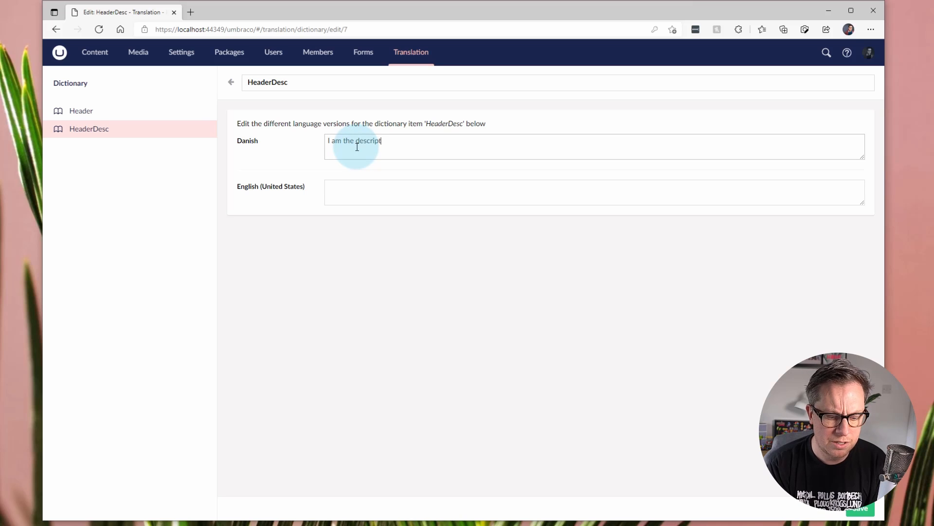
{"action": "type", "text": "ion in D"}
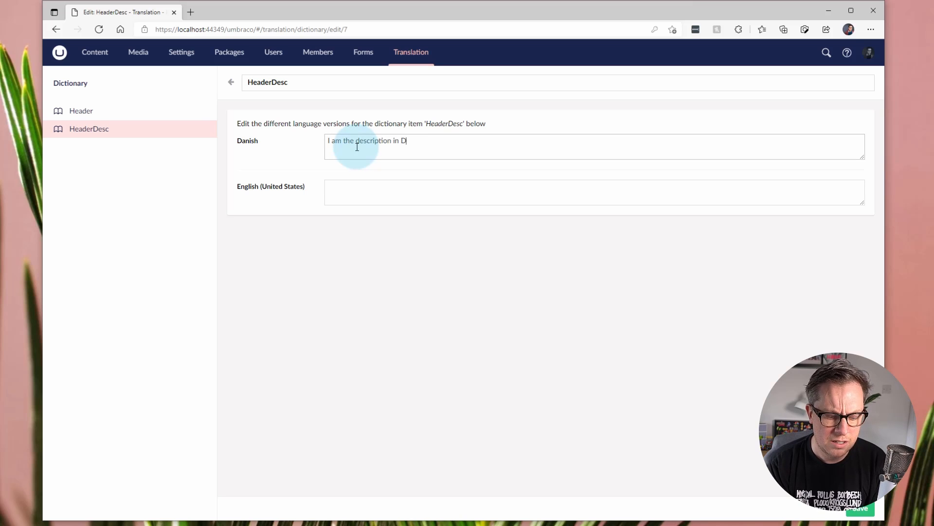
{"action": "type", "text": "anish"}
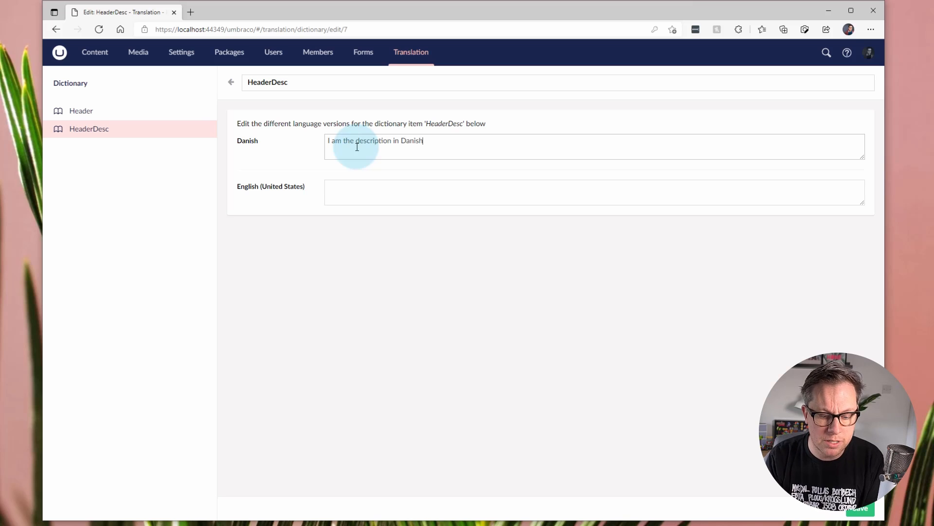
{"action": "type", "text": "**"}
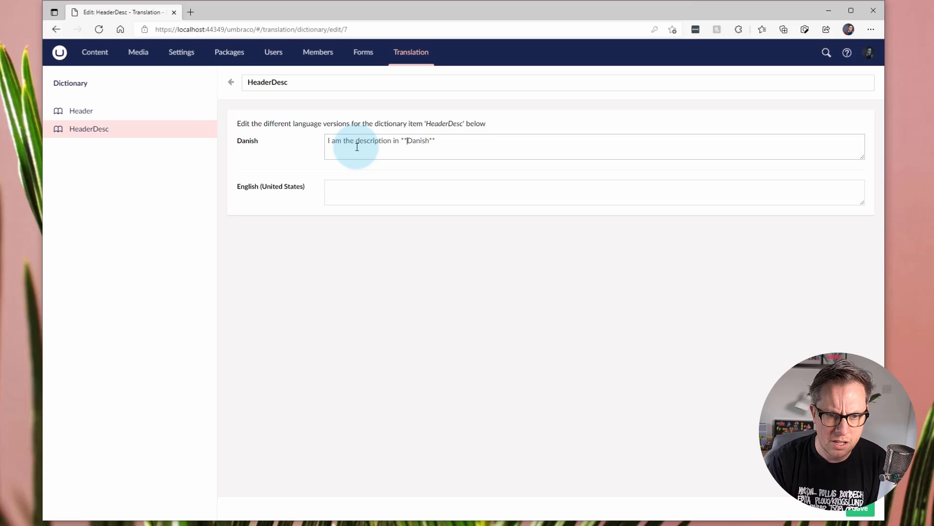
Enter the English description 'I am the description in **English**' and save HeaderDesc.
{"action": "left_click", "coordinate": [399, 192]}
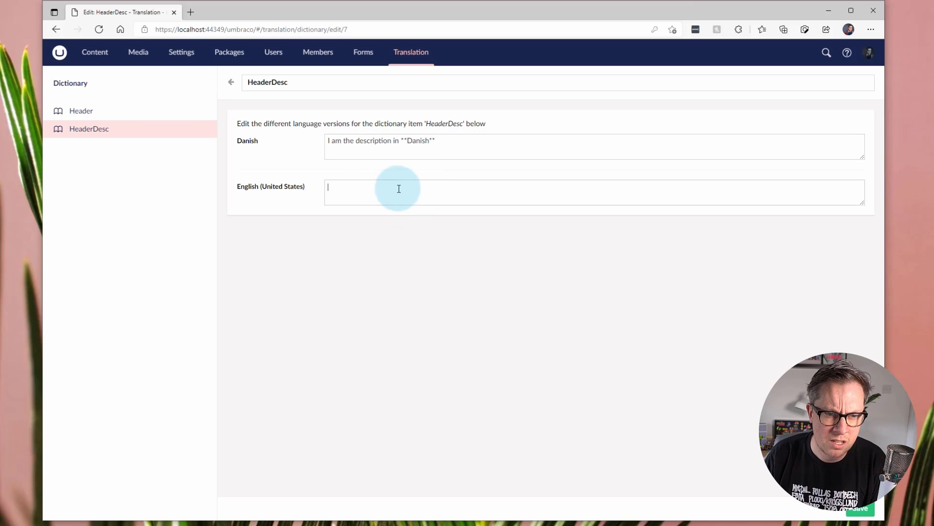
{"action": "type", "text": "I am the description in **English**"}
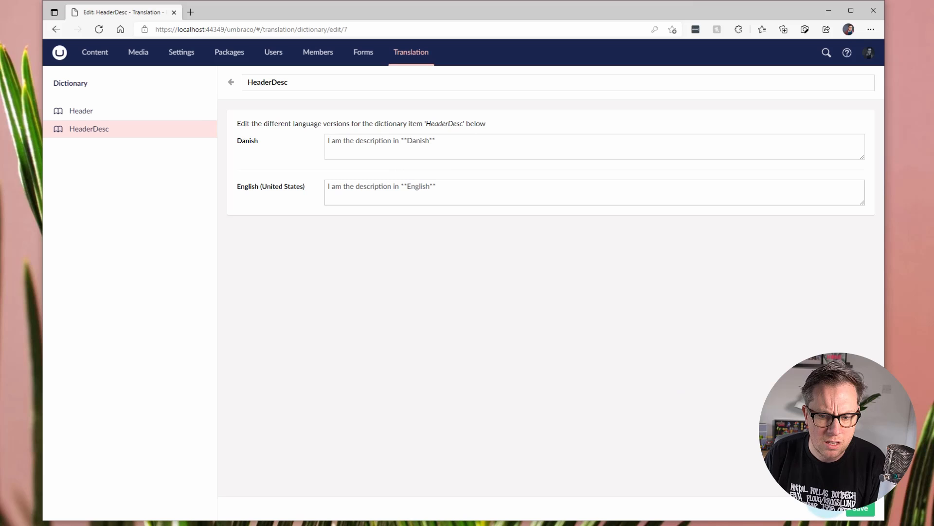
{"action": "left_click", "coordinate": [858, 510]}
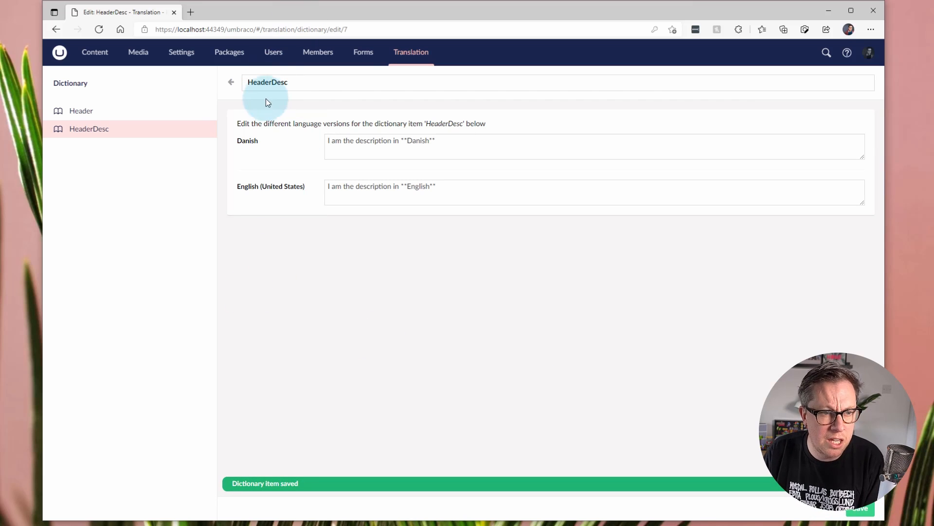
{"action": "mouse_move", "coordinate": [211, 78]}
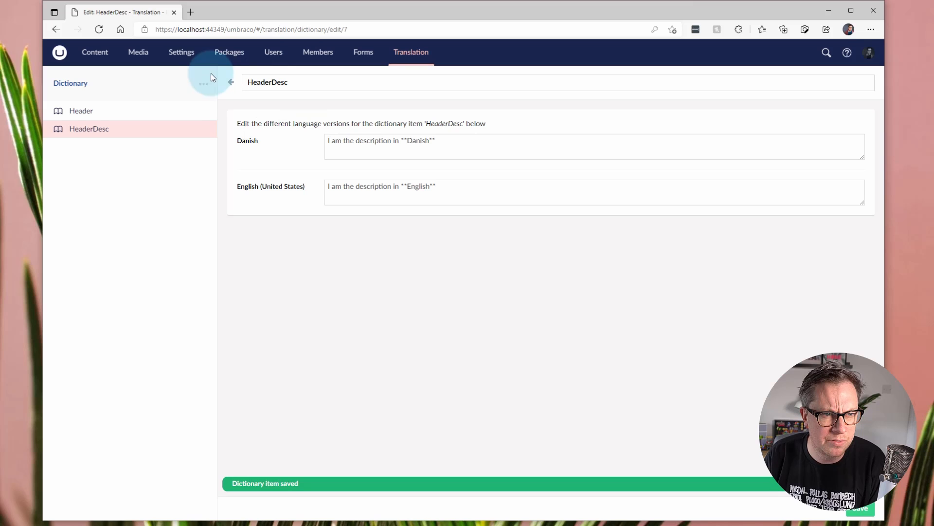
{"action": "left_click", "coordinate": [181, 53]}
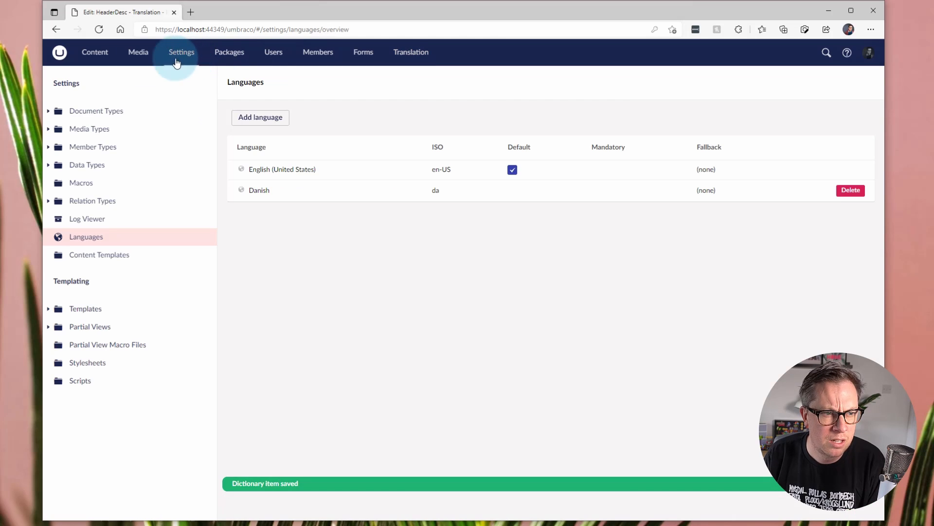
Rename Home's property to '#Header' with description '#HeaderDesc', then return to Content.
{"action": "left_click", "coordinate": [88, 129]}
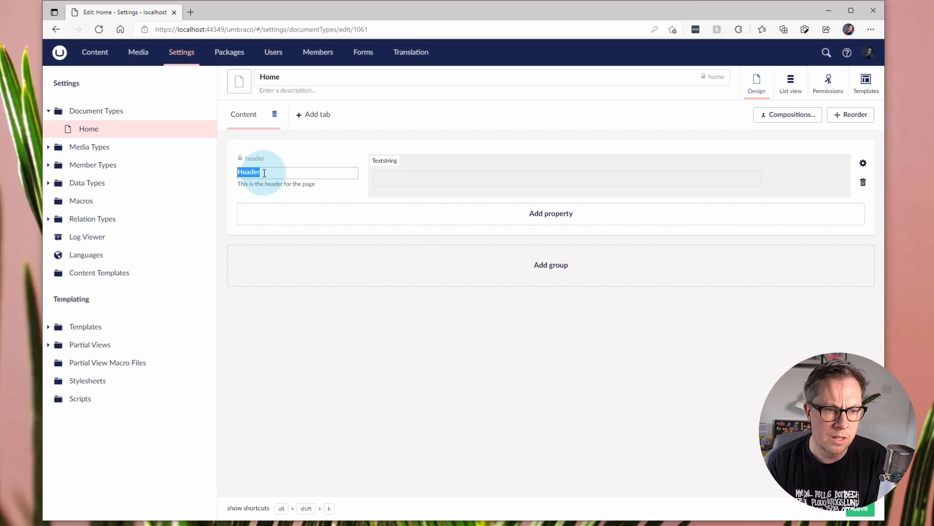
{"action": "type", "text": "#"}
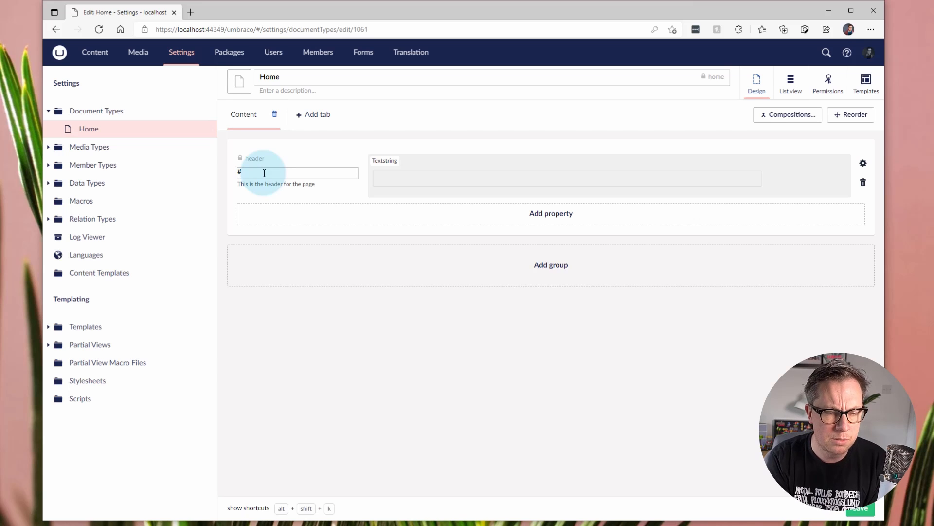
{"action": "type", "text": "He"}
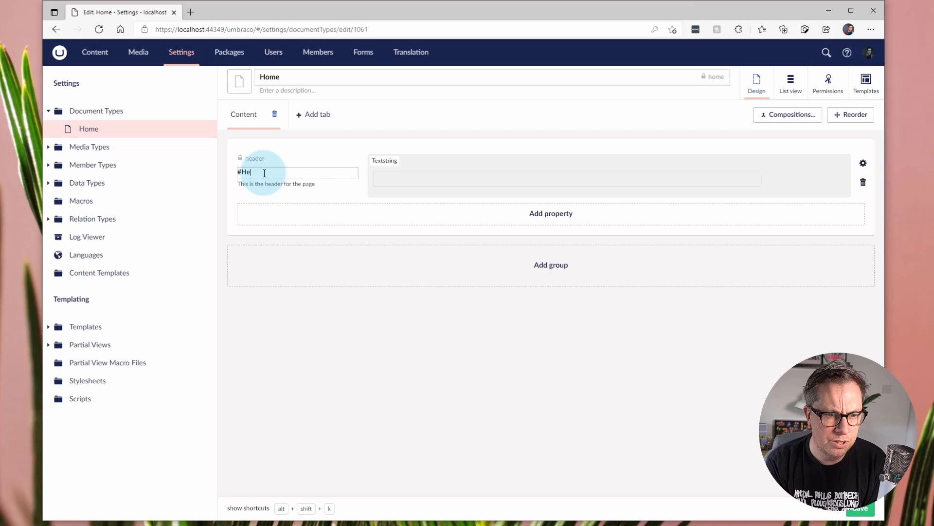
{"action": "type", "text": "ader"}
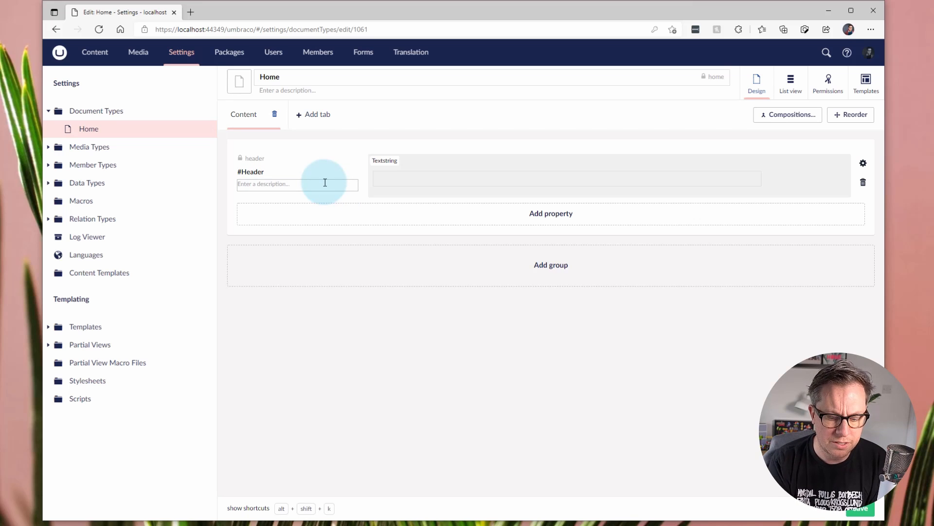
{"action": "type", "text": "#Hr"}
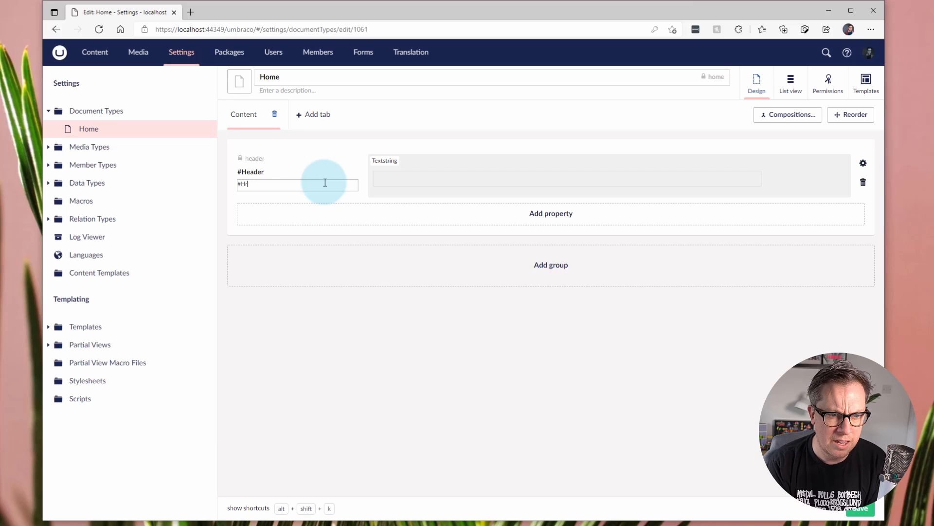
{"action": "type", "text": "eader"}
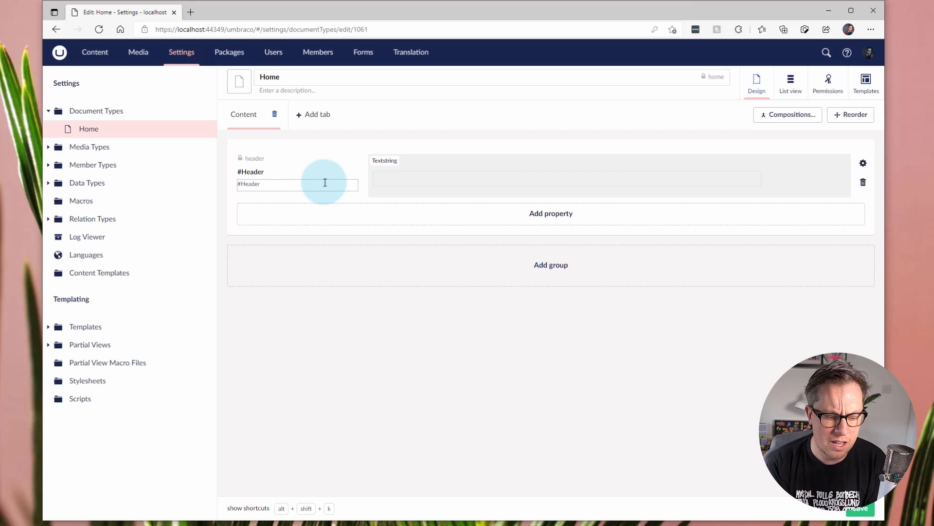
{"action": "type", "text": "Desc"}
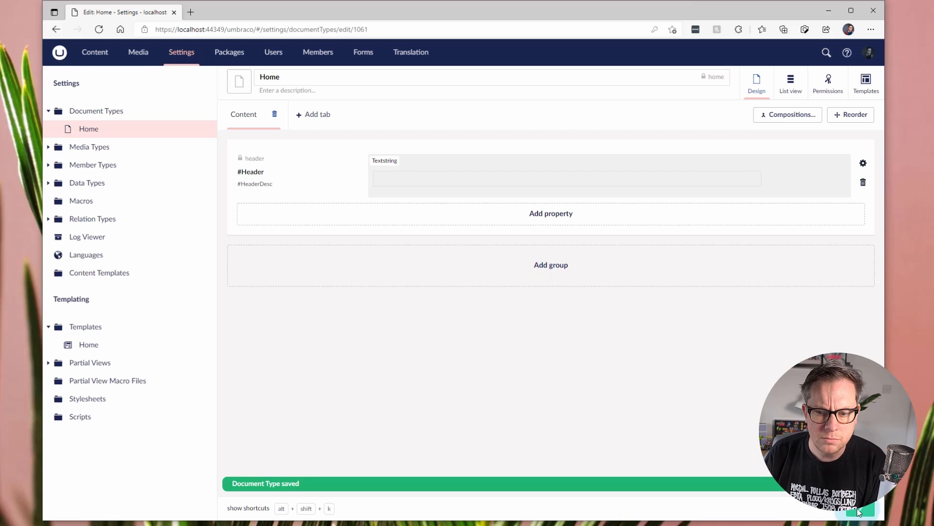
{"action": "left_click", "coordinate": [94, 52]}
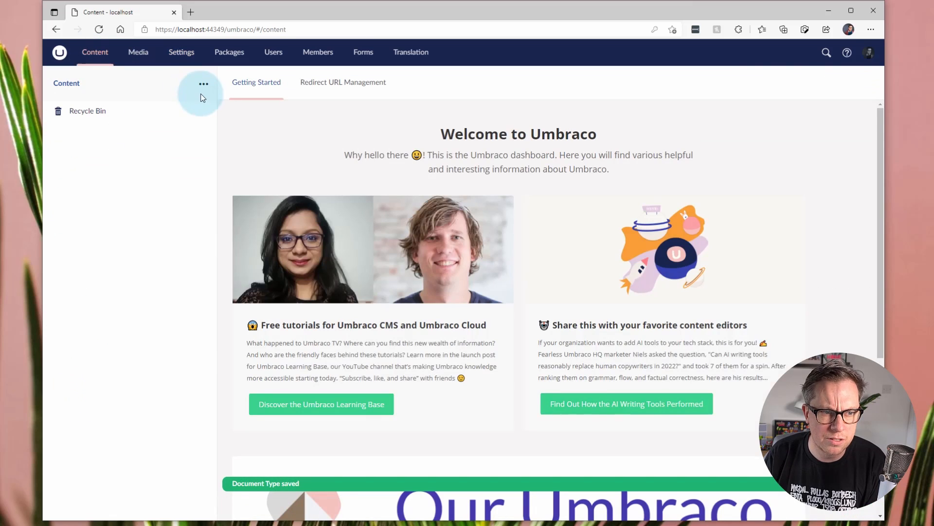
Create a new Home page showing the English Header label, then open the user profile.
{"action": "left_click", "coordinate": [204, 84]}
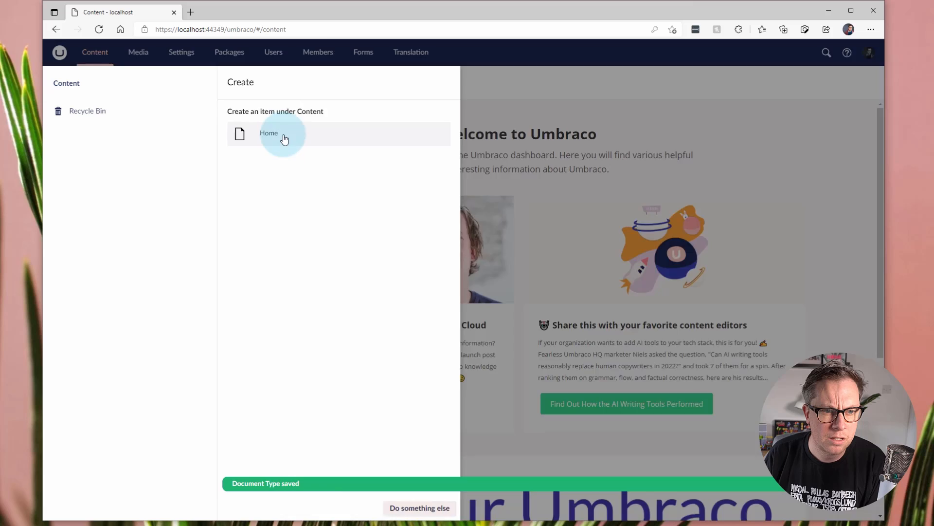
{"action": "left_click", "coordinate": [269, 133]}
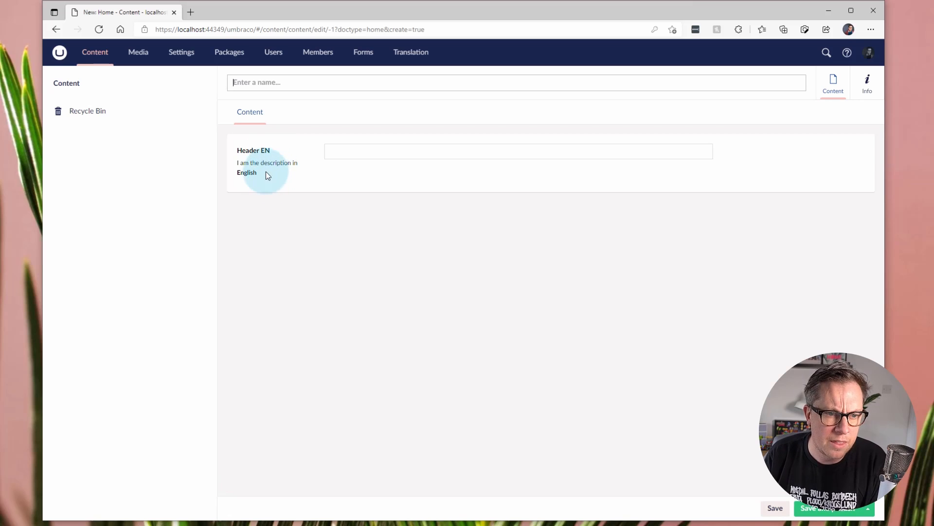
{"action": "mouse_move", "coordinate": [272, 175]}
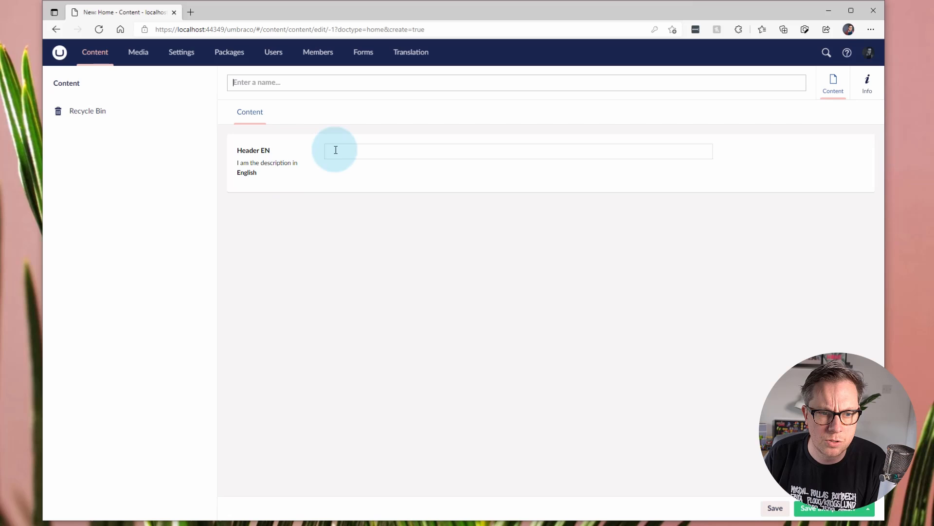
{"action": "left_click", "coordinate": [868, 52]}
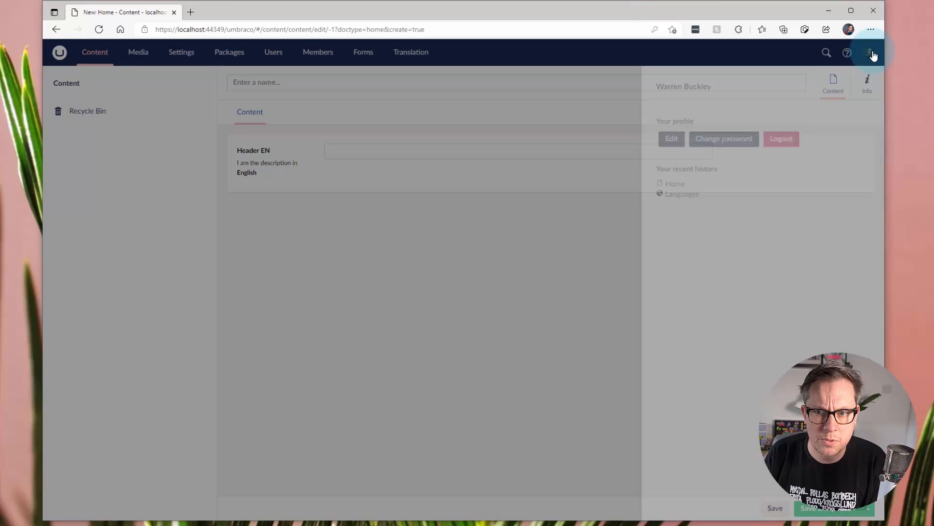
Log out and sign back in with the saved email and password.
{"action": "left_click", "coordinate": [781, 138]}
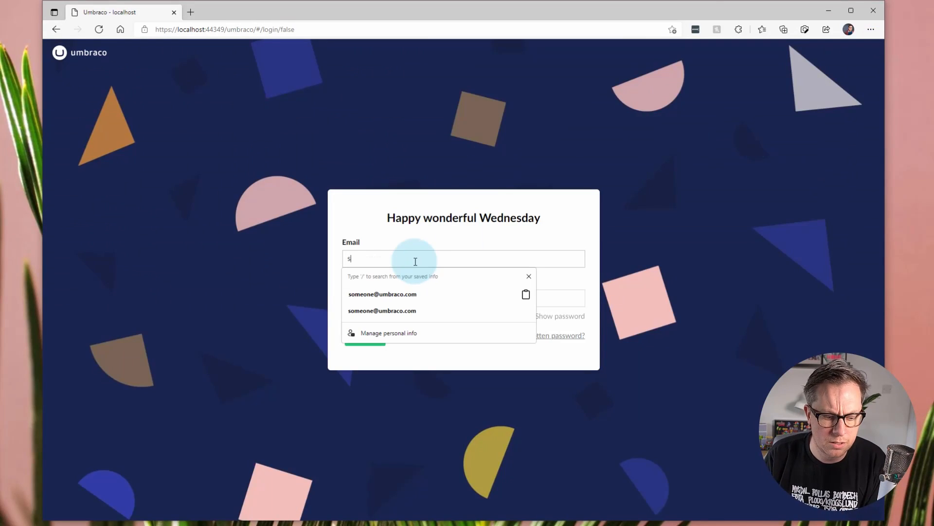
{"action": "left_click", "coordinate": [382, 294]}
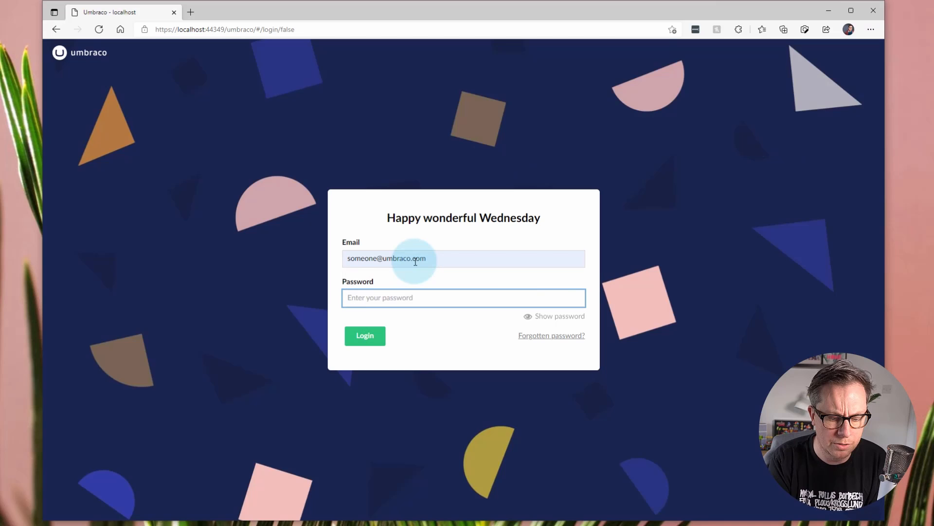
{"action": "type", "text": "password"}
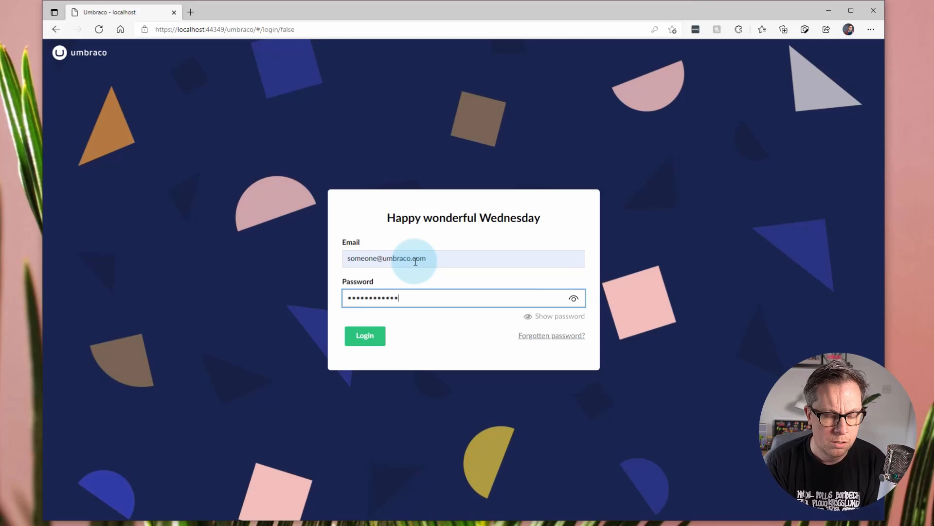
{"action": "left_click", "coordinate": [364, 334]}
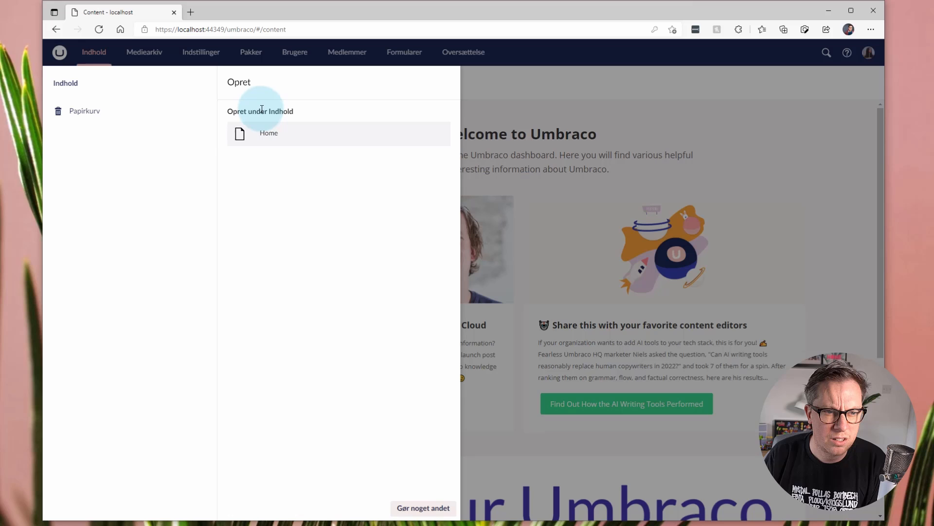
Create a new Home page whose Header field reads 'Header DK' with the Danish description.
{"action": "left_click", "coordinate": [268, 133]}
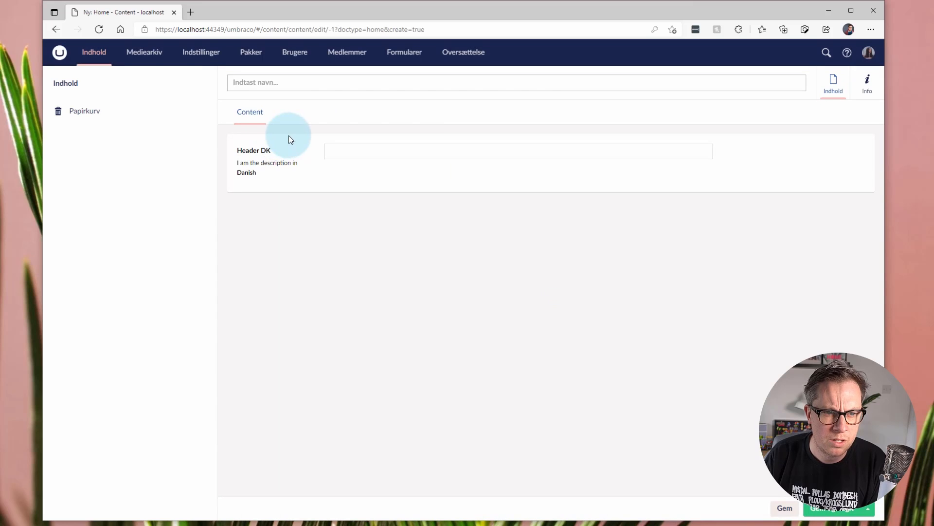
{"action": "mouse_move", "coordinate": [261, 158]}
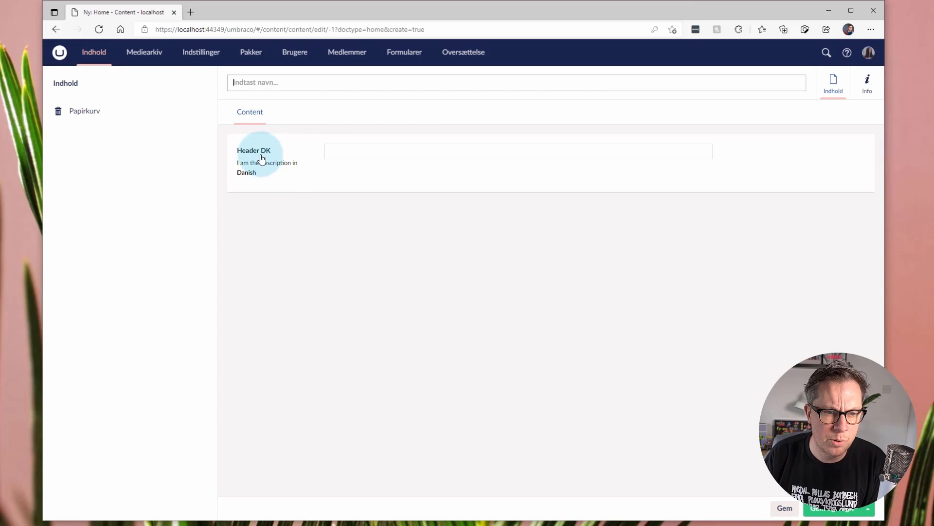
{"action": "mouse_move", "coordinate": [275, 178]}
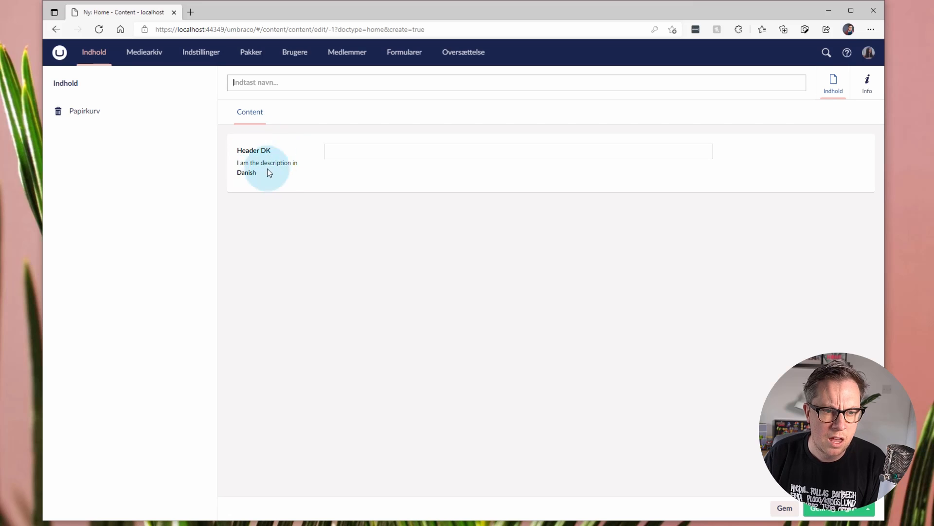
{"action": "mouse_move", "coordinate": [258, 176]}
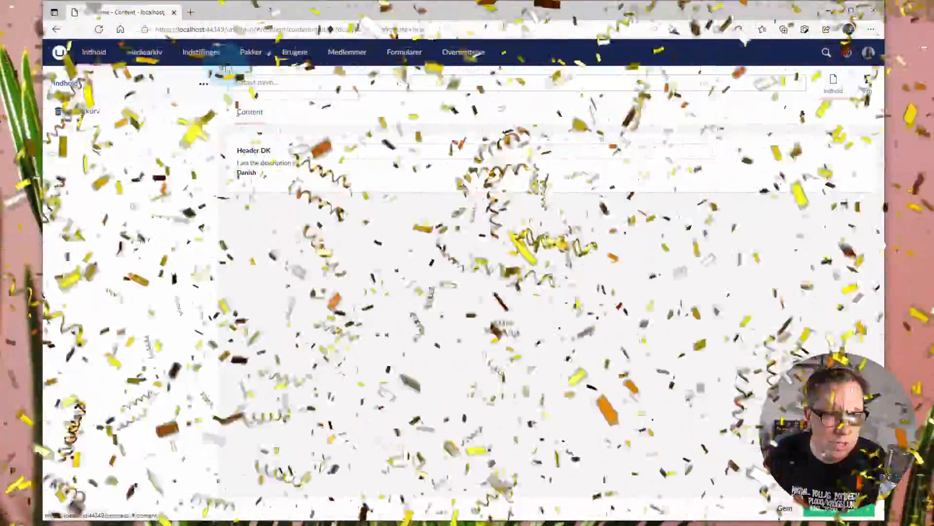
Open the Home document type under Indstillinger to view its #Header and #HeaderDesc keys.
{"action": "left_click", "coordinate": [200, 52]}
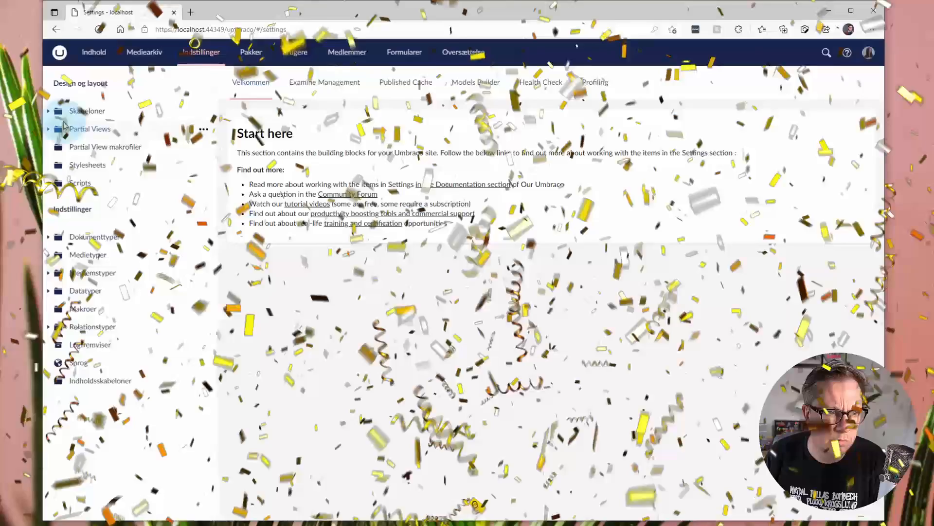
{"action": "left_click", "coordinate": [88, 255]}
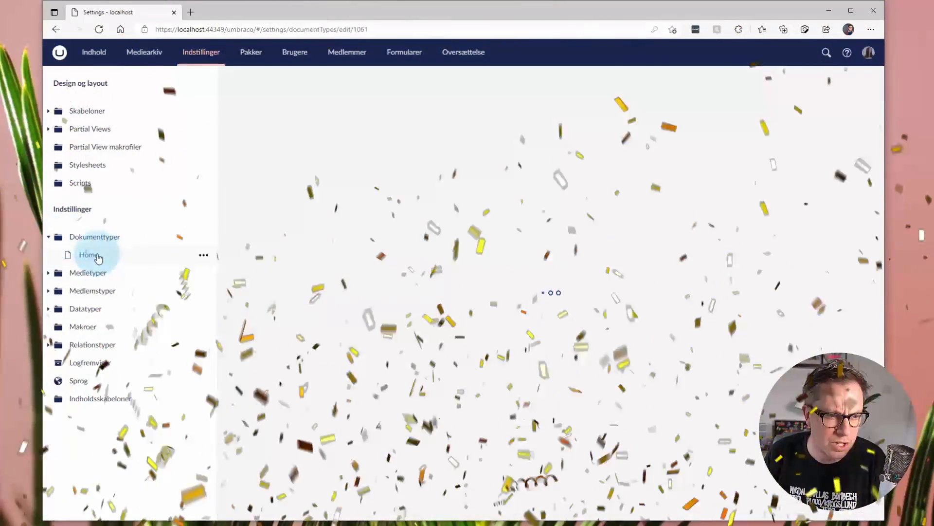
{"action": "left_click", "coordinate": [88, 255]}
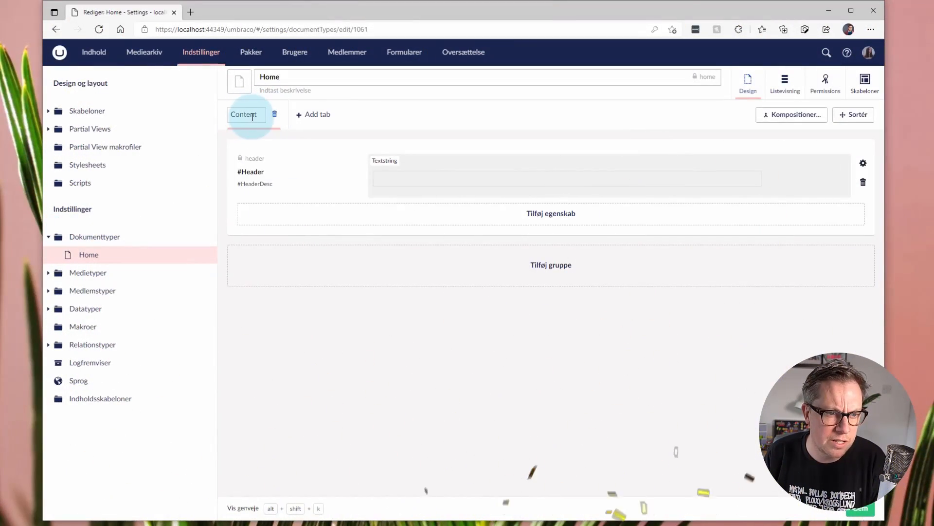